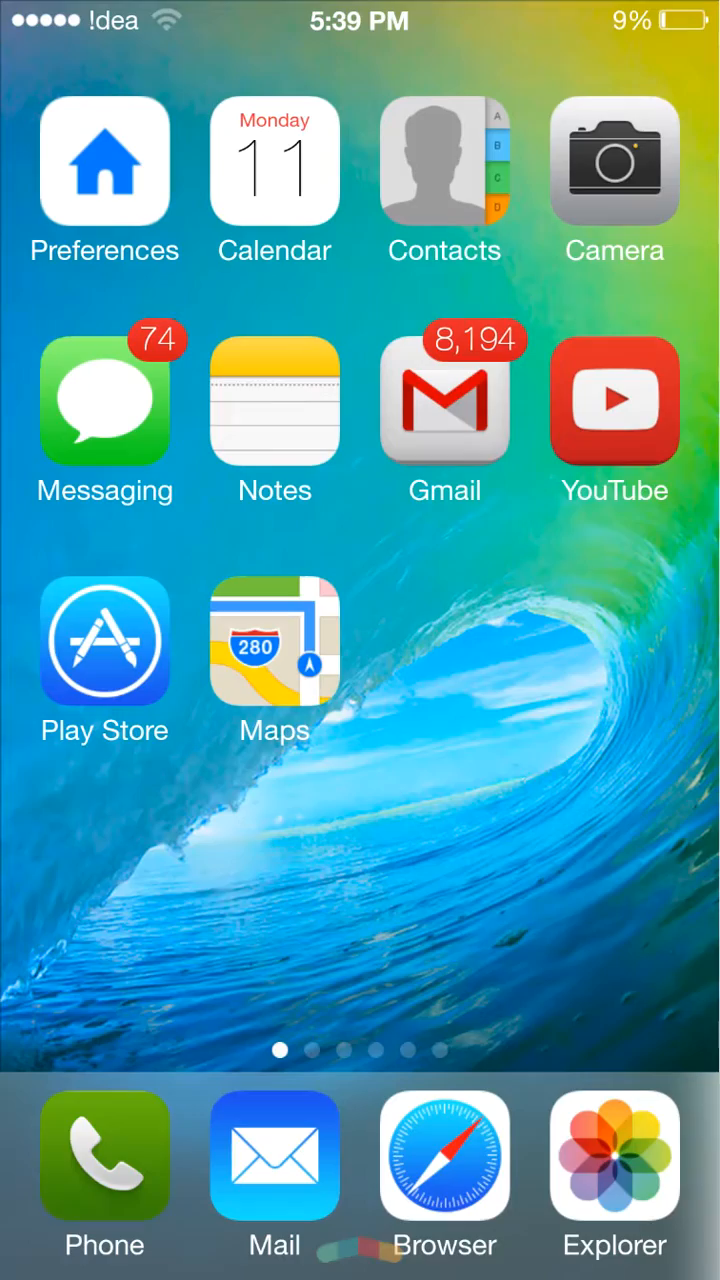
# Step: Flip through home pages, briefly enter and leave icon editing mode without deleting anything
pyautogui.hscroll(-3)
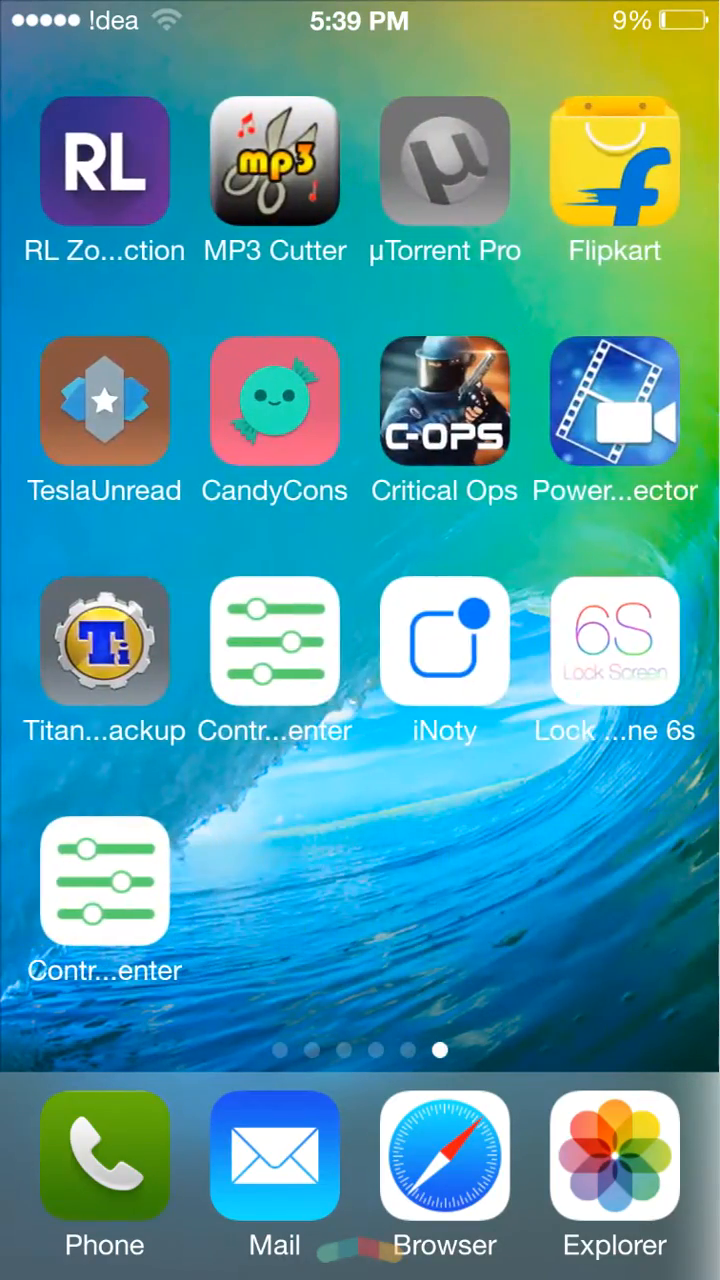
pyautogui.hscroll(-3)
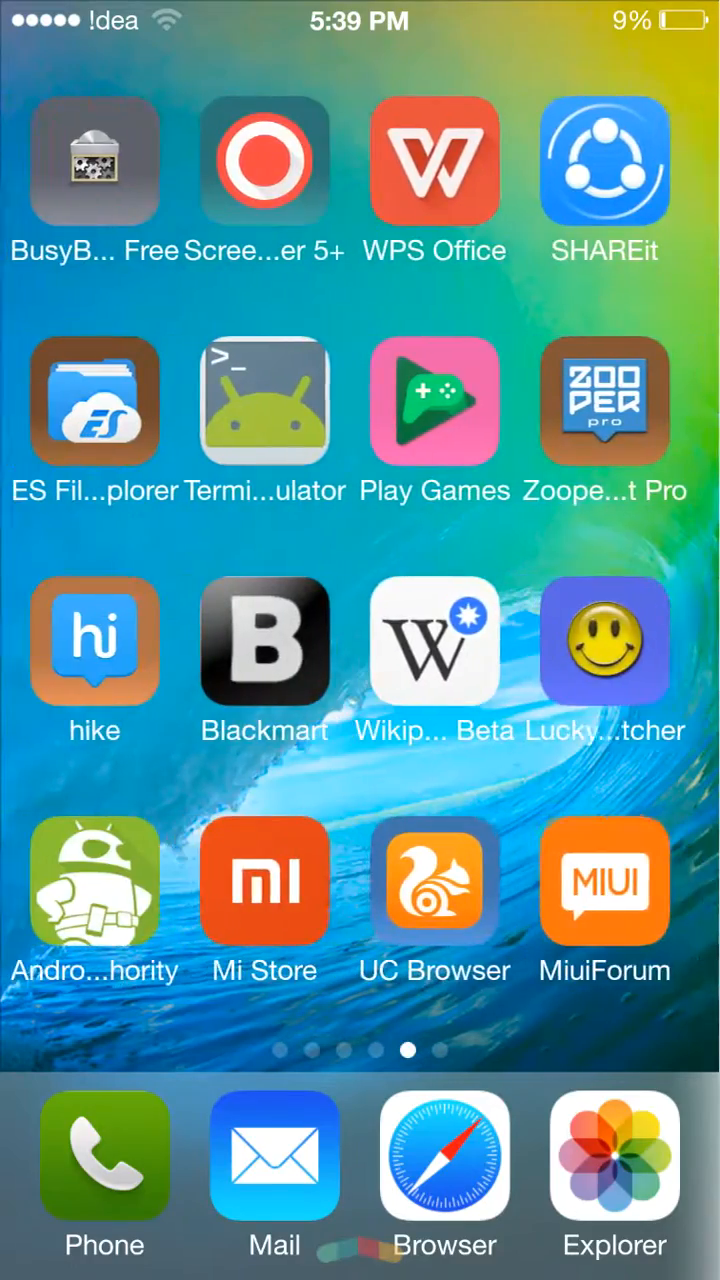
pyautogui.click(94, 160)
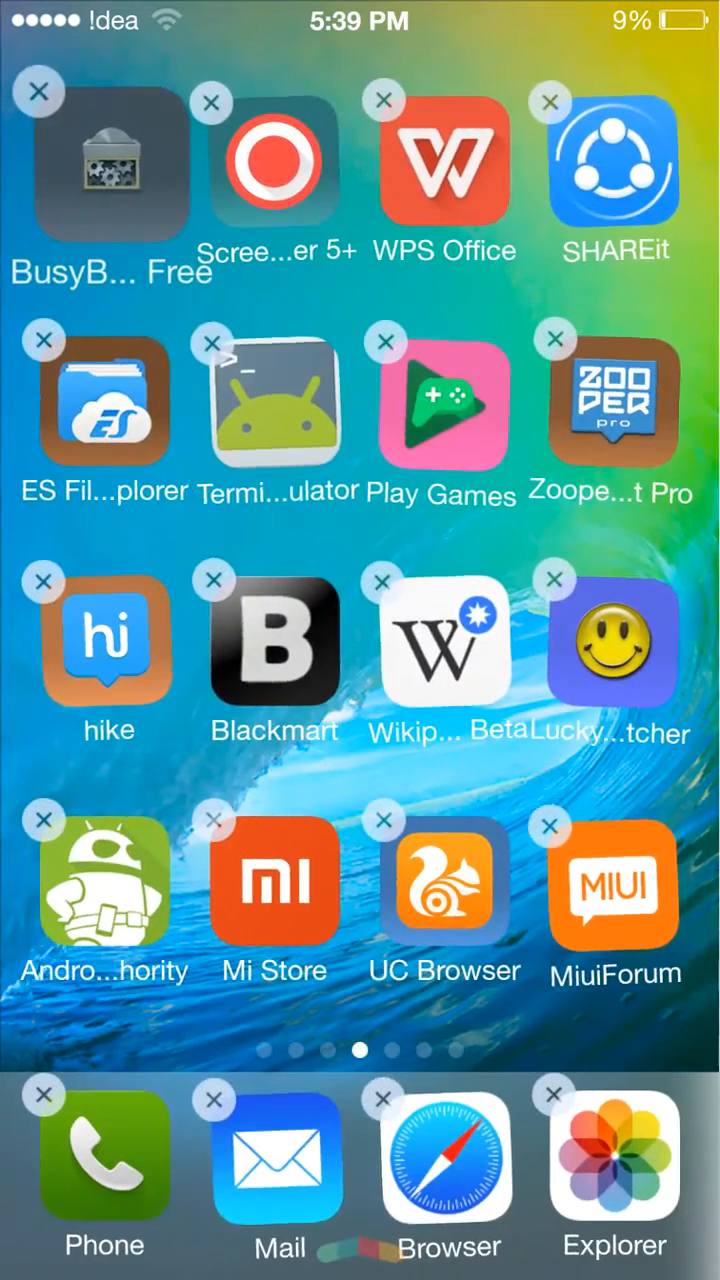
pyautogui.click(104, 164)
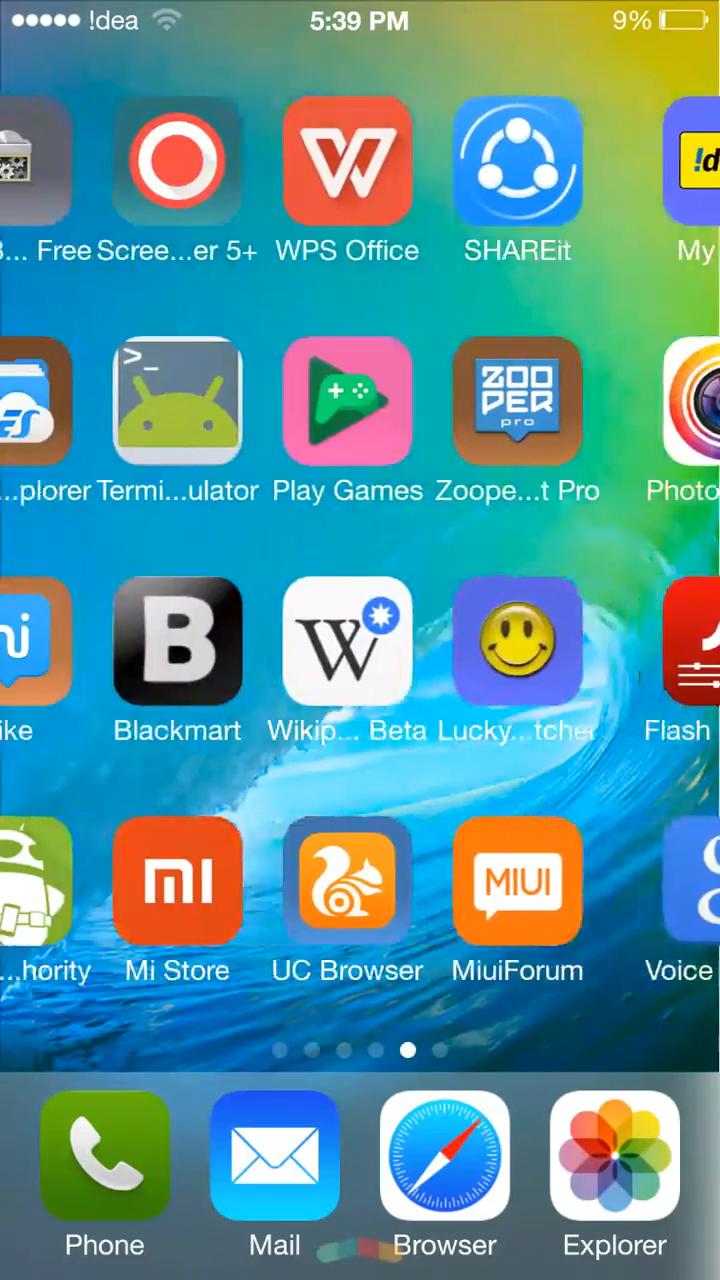
pyautogui.click(104, 1156)
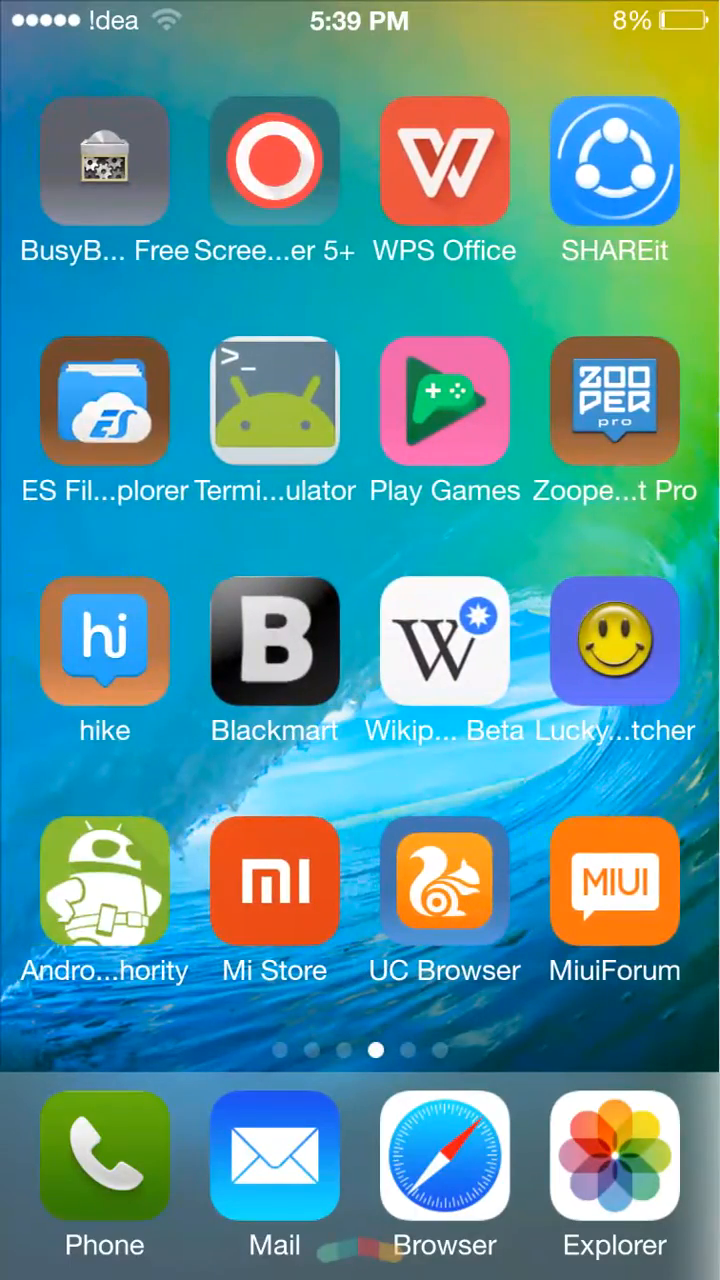
pyautogui.hscroll(-3)
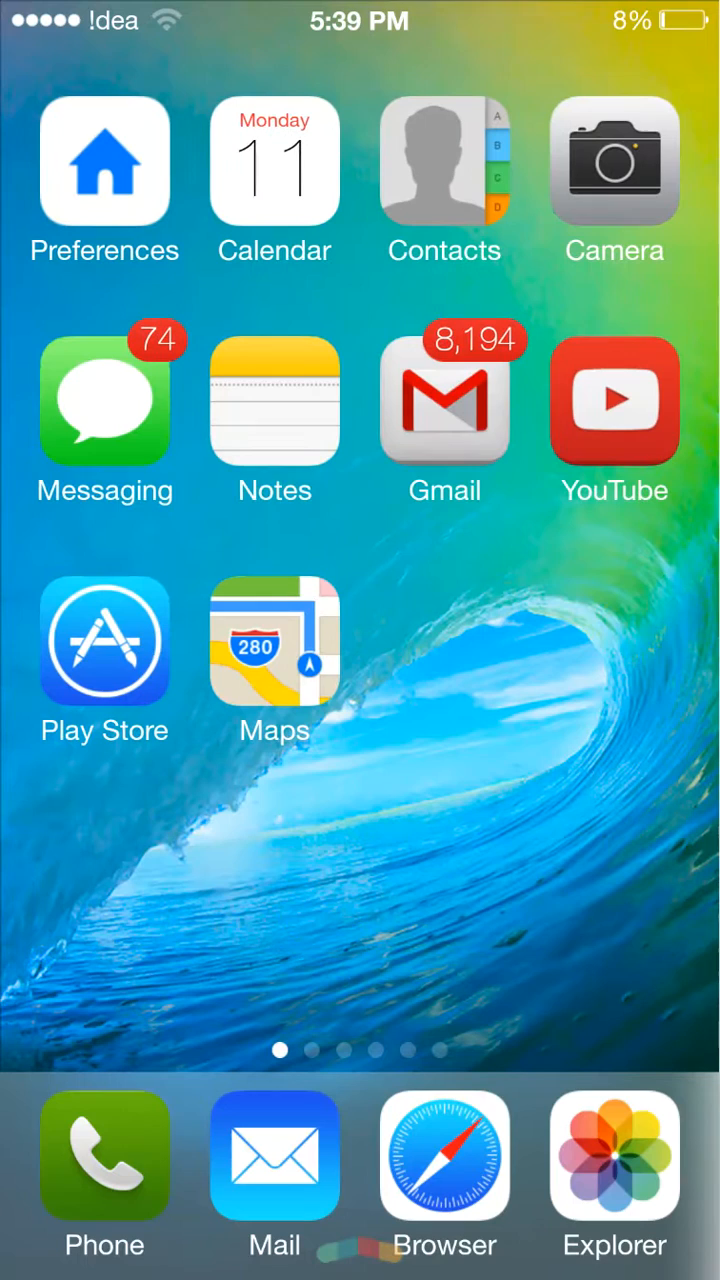
# Step: Review launcher Personalization, start Change wallpaper then cancel, leaving settings unchanged
pyautogui.click(104, 162)
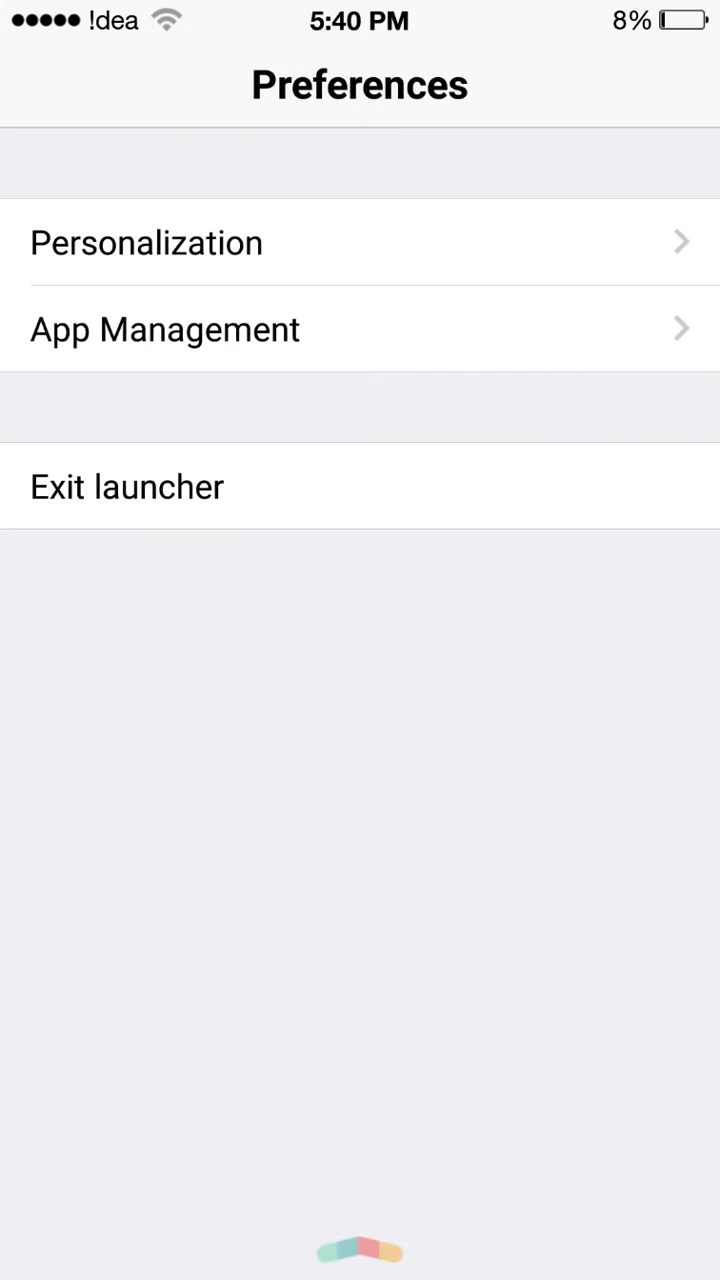
pyautogui.click(146, 242)
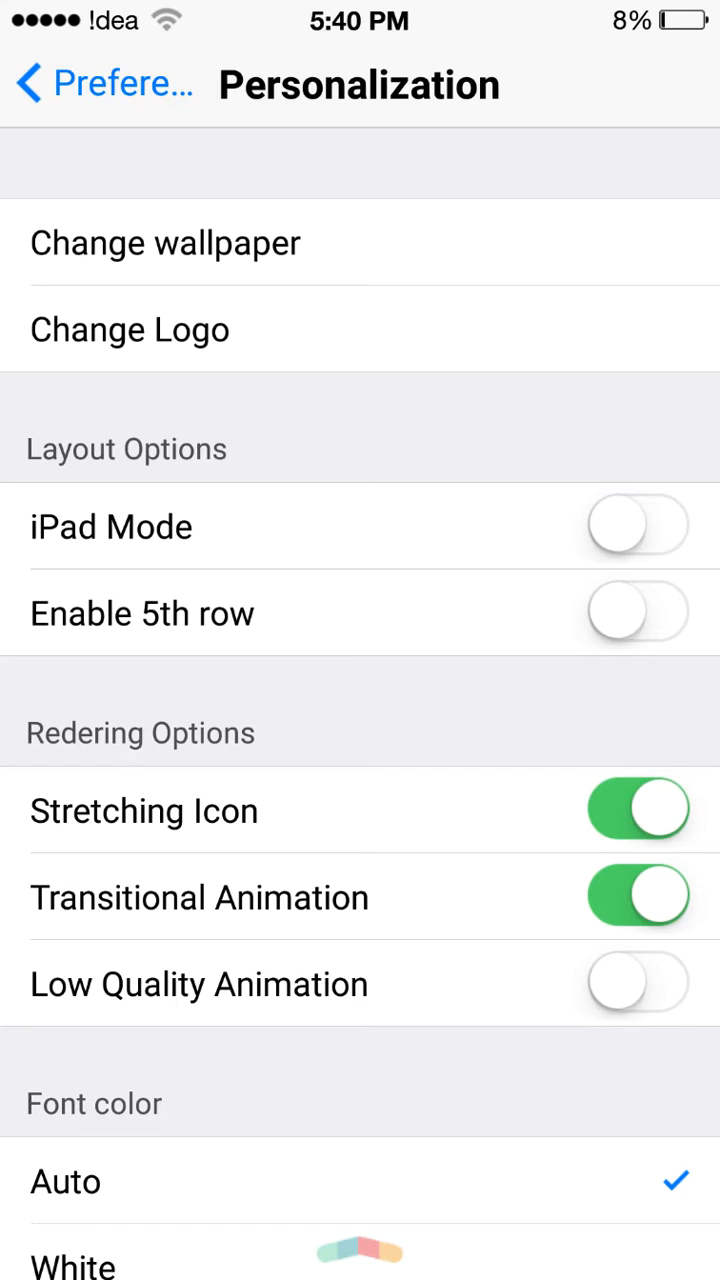
pyautogui.click(166, 242)
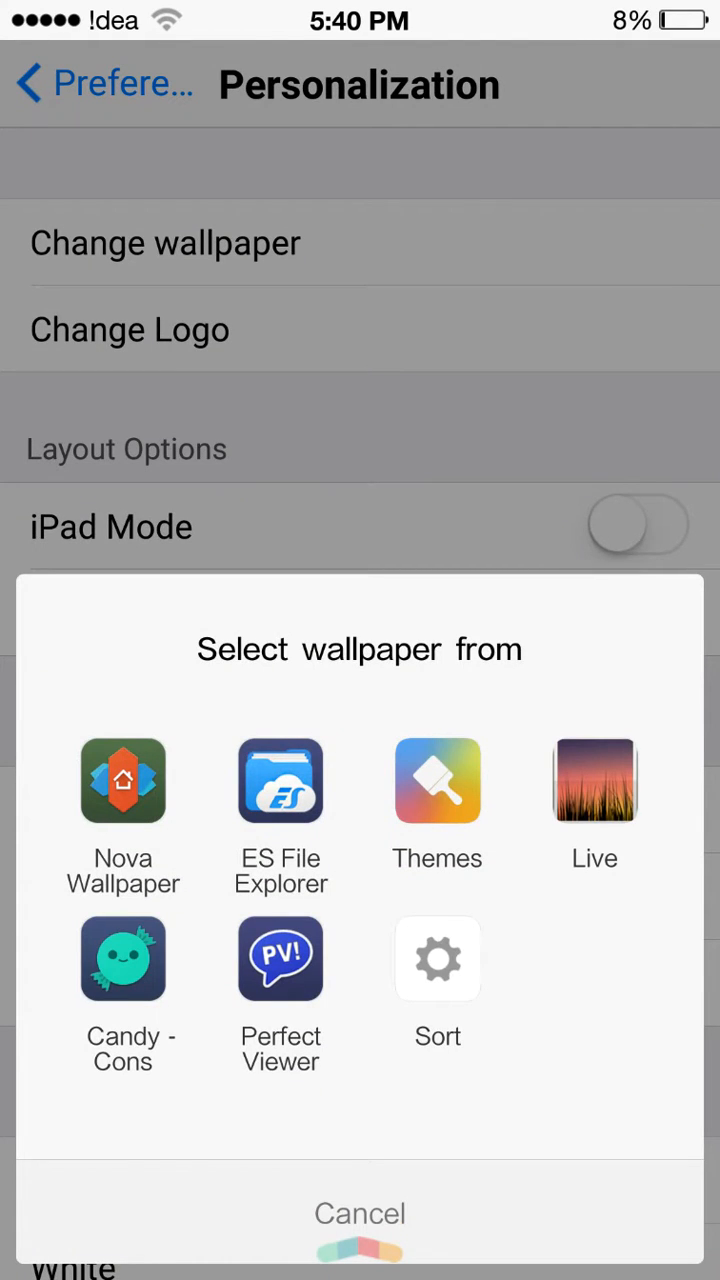
pyautogui.click(360, 1212)
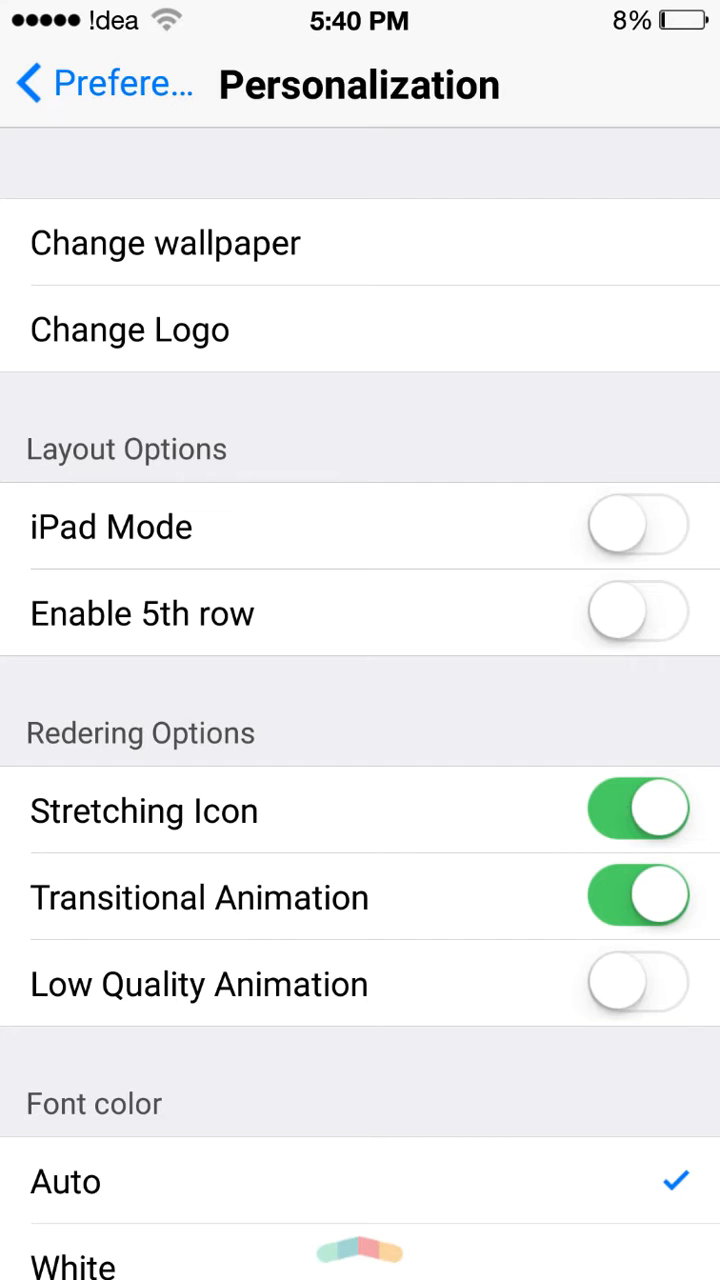
pyautogui.scroll(-3)
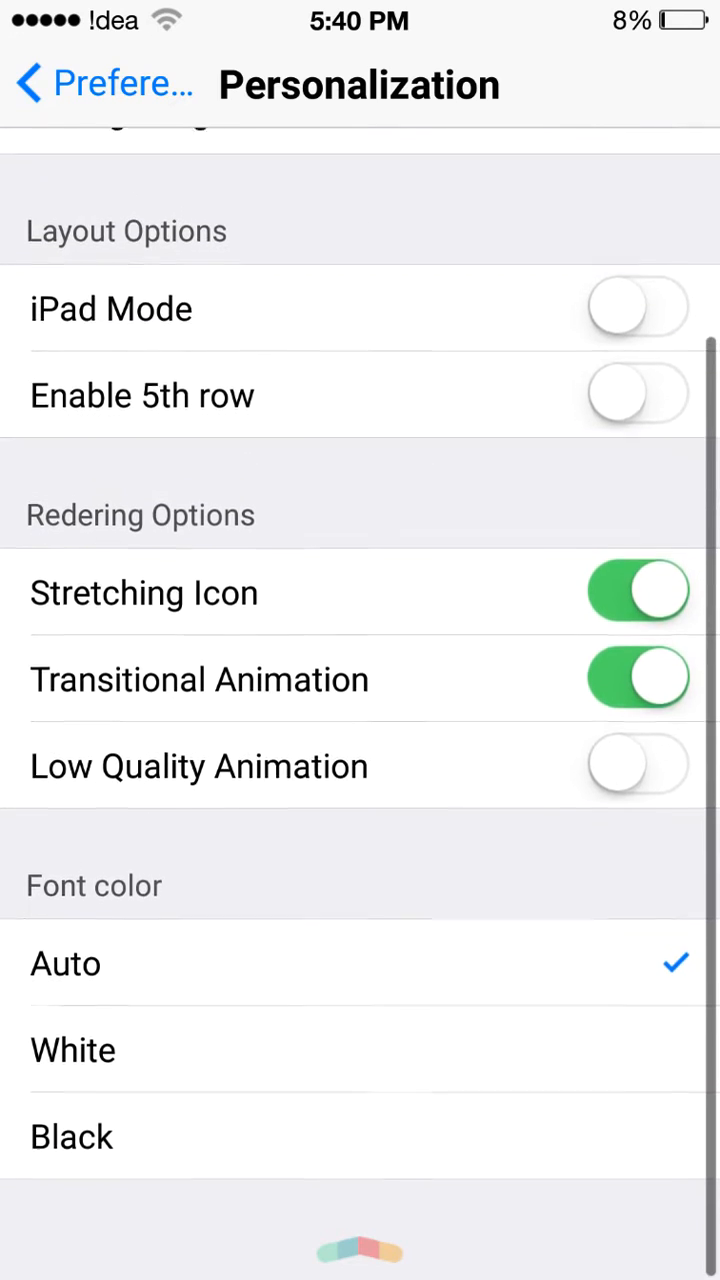
pyautogui.scroll(-3)
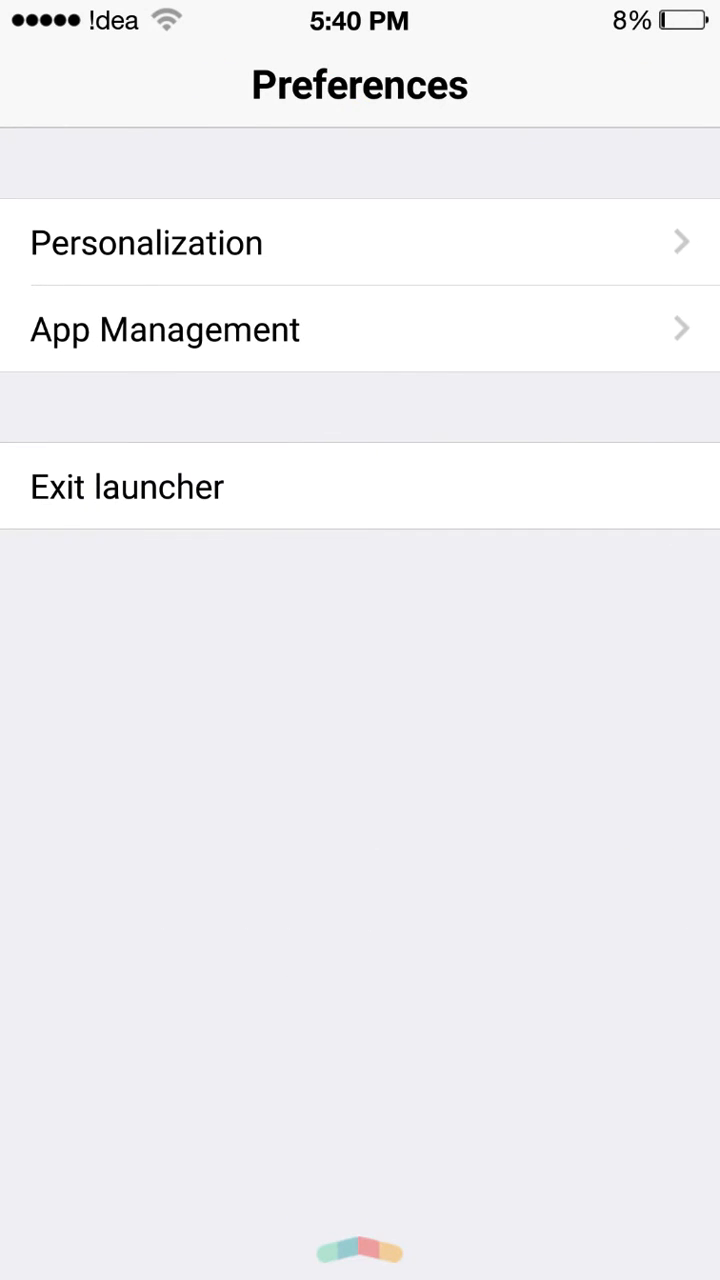
# Step: Return to the home screen and swipe to the last page with μTorrent Pro, Flipkart and Critical Ops
pyautogui.click(164, 328)
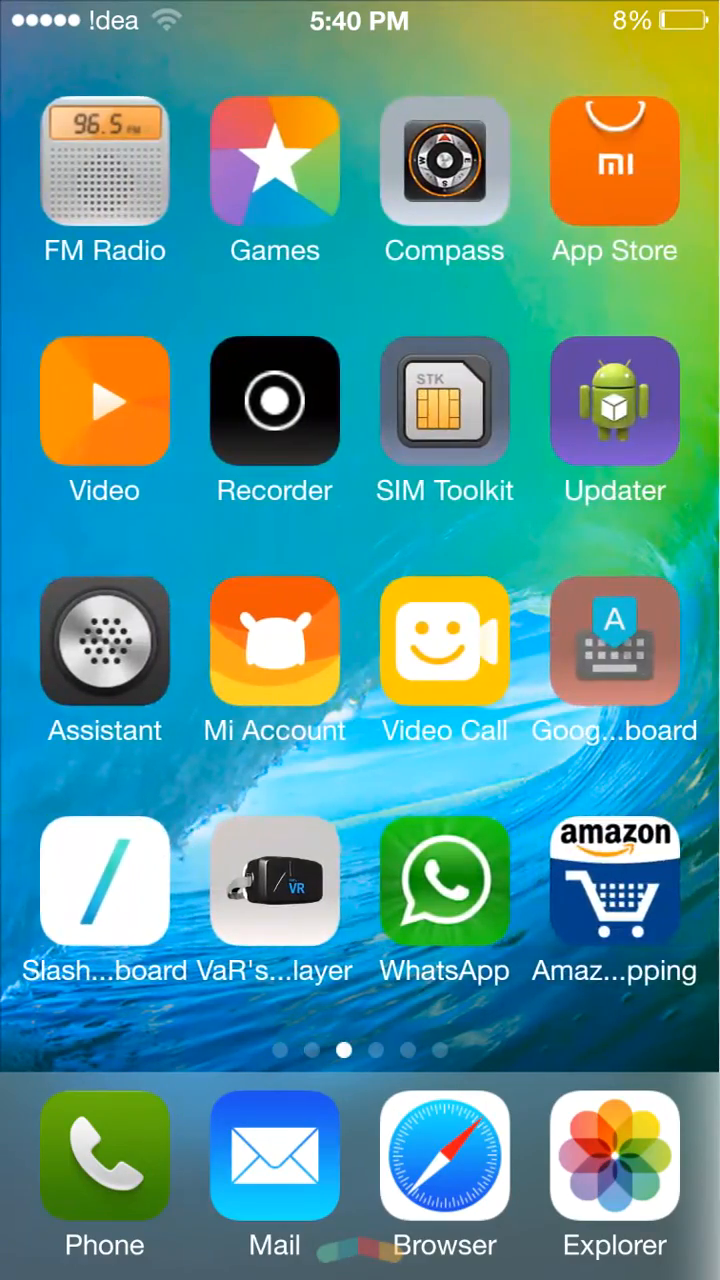
pyautogui.hscroll(-3)
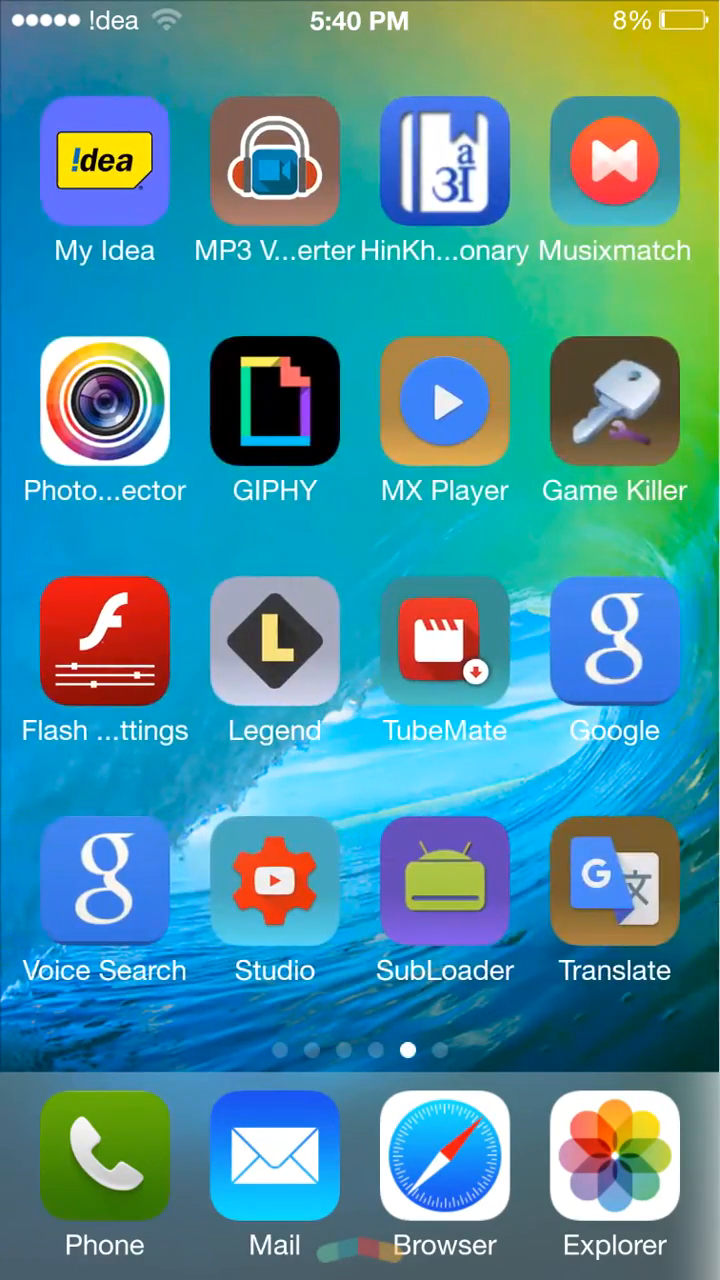
pyautogui.hscroll(-3)
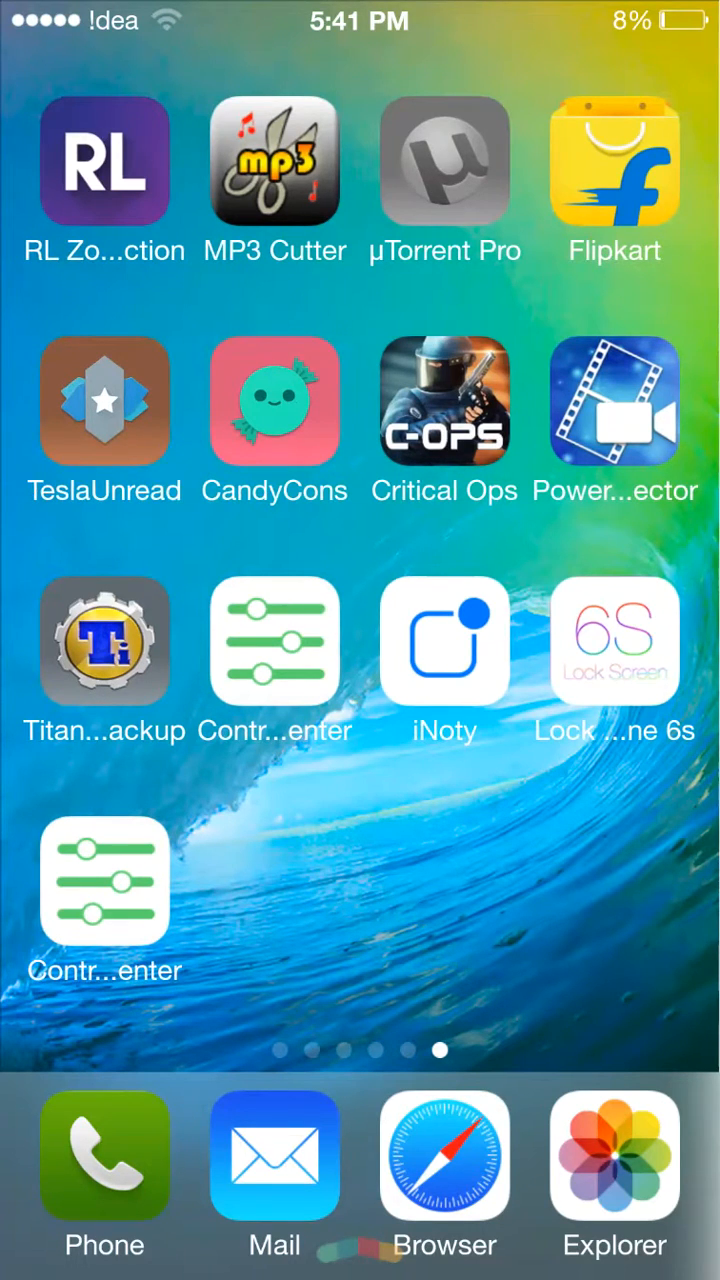
# Step: Launch the Lock Screen iPhone 6s app to its Settings page with screen lock enabled
pyautogui.click(444, 640)
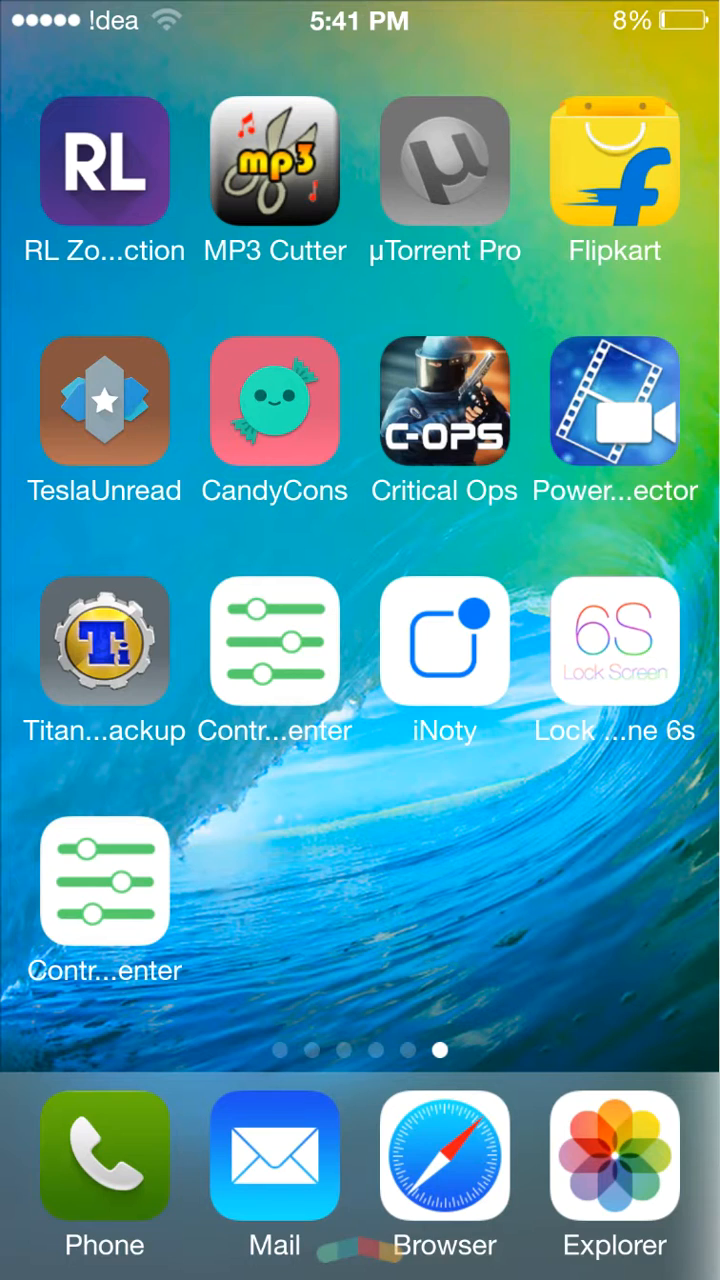
pyautogui.click(614, 640)
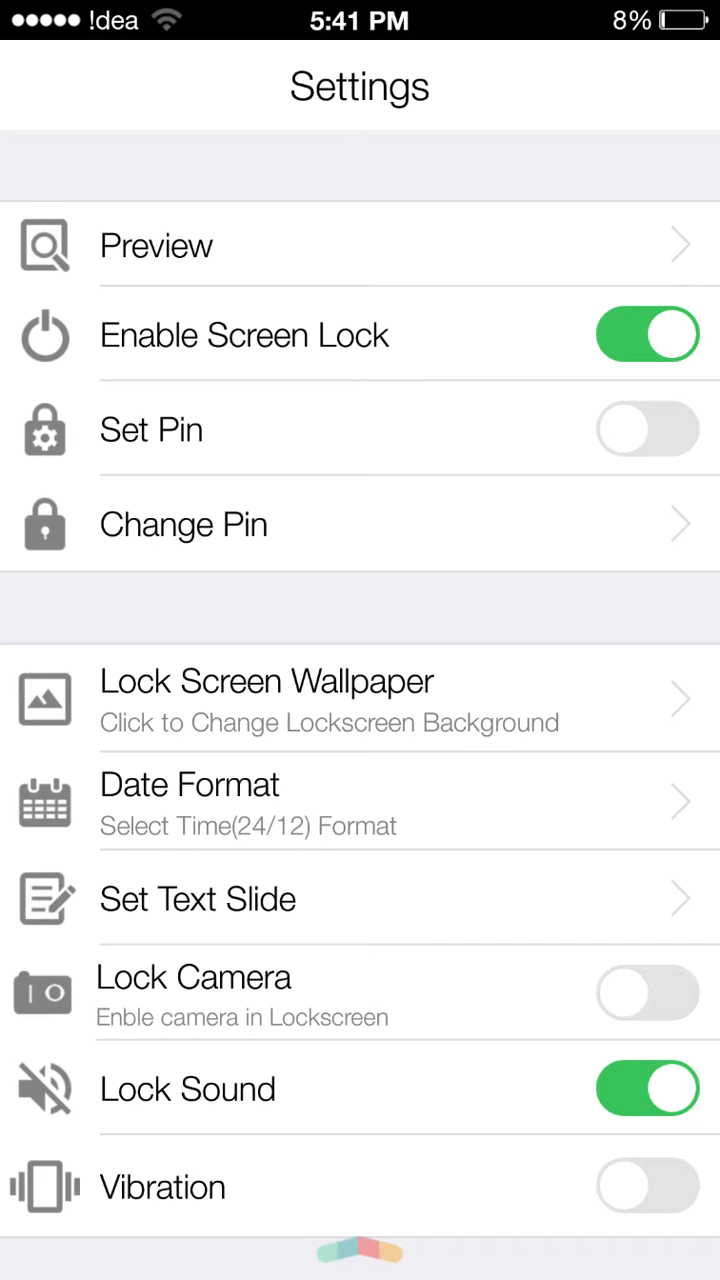
# Step: Scroll through lock screen settings, leave screen lock and lock sound on, and return home
pyautogui.scroll(-3)
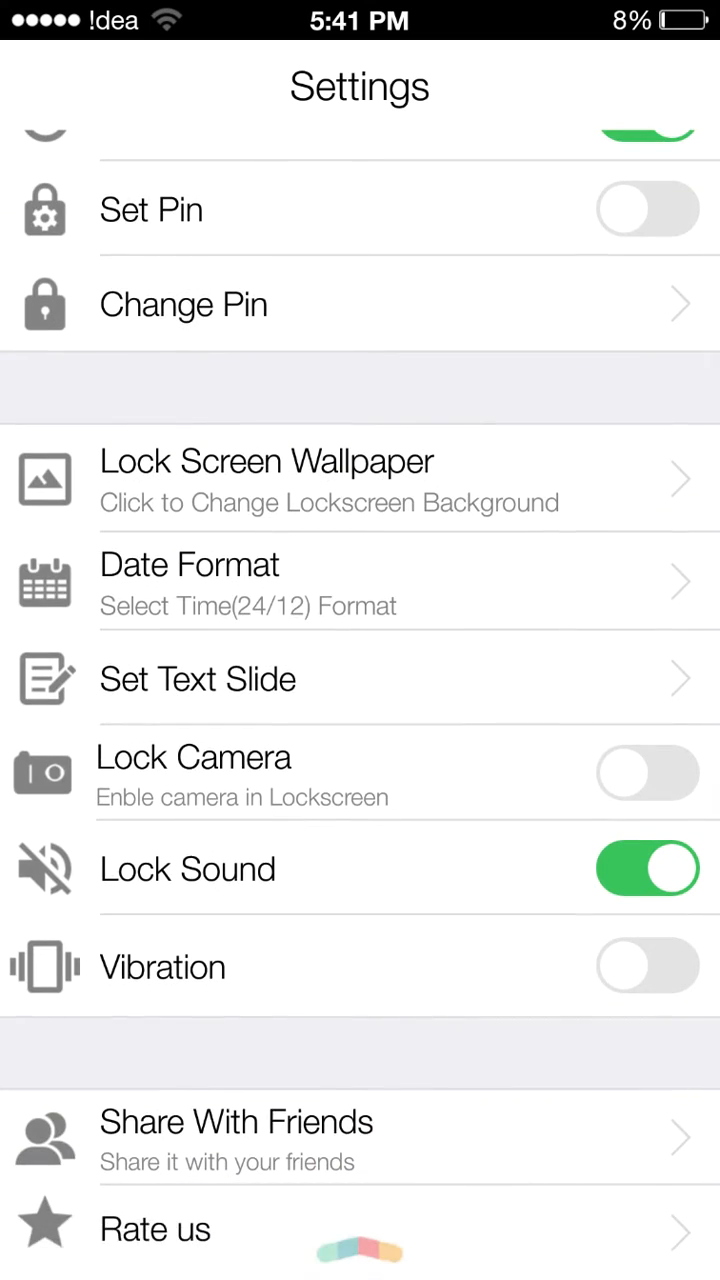
pyautogui.click(268, 460)
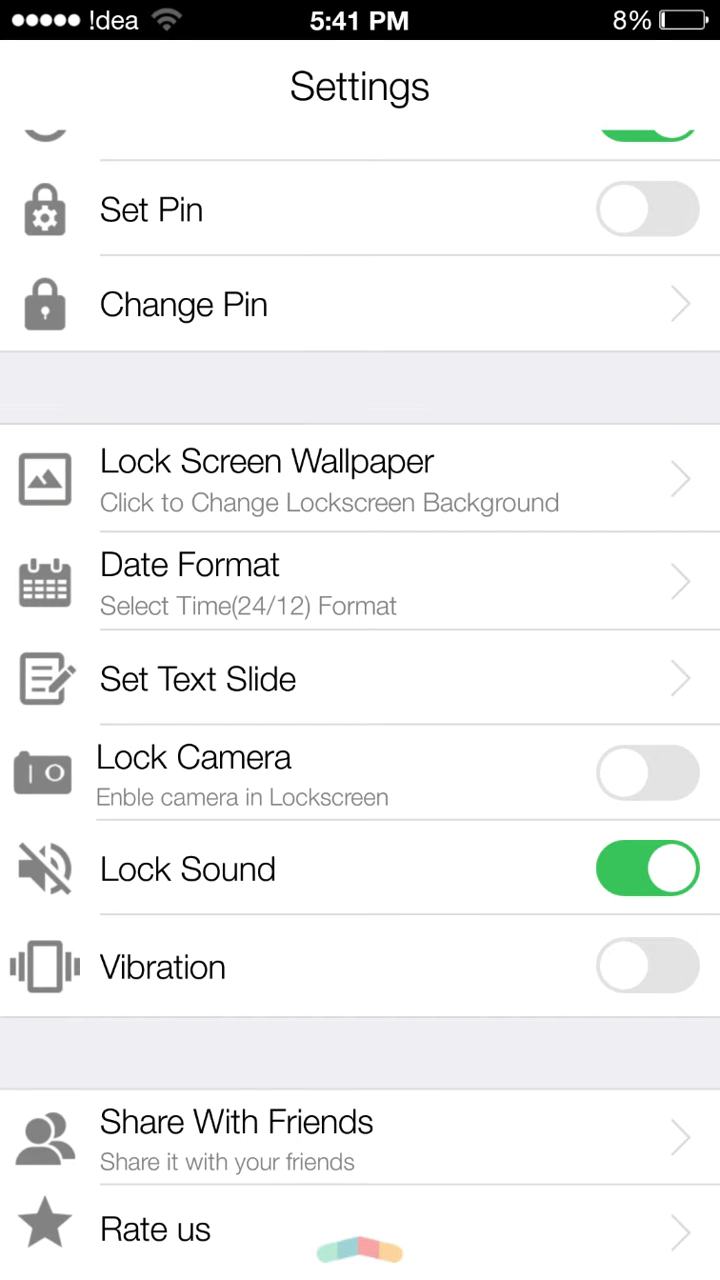
pyautogui.scroll(-3)
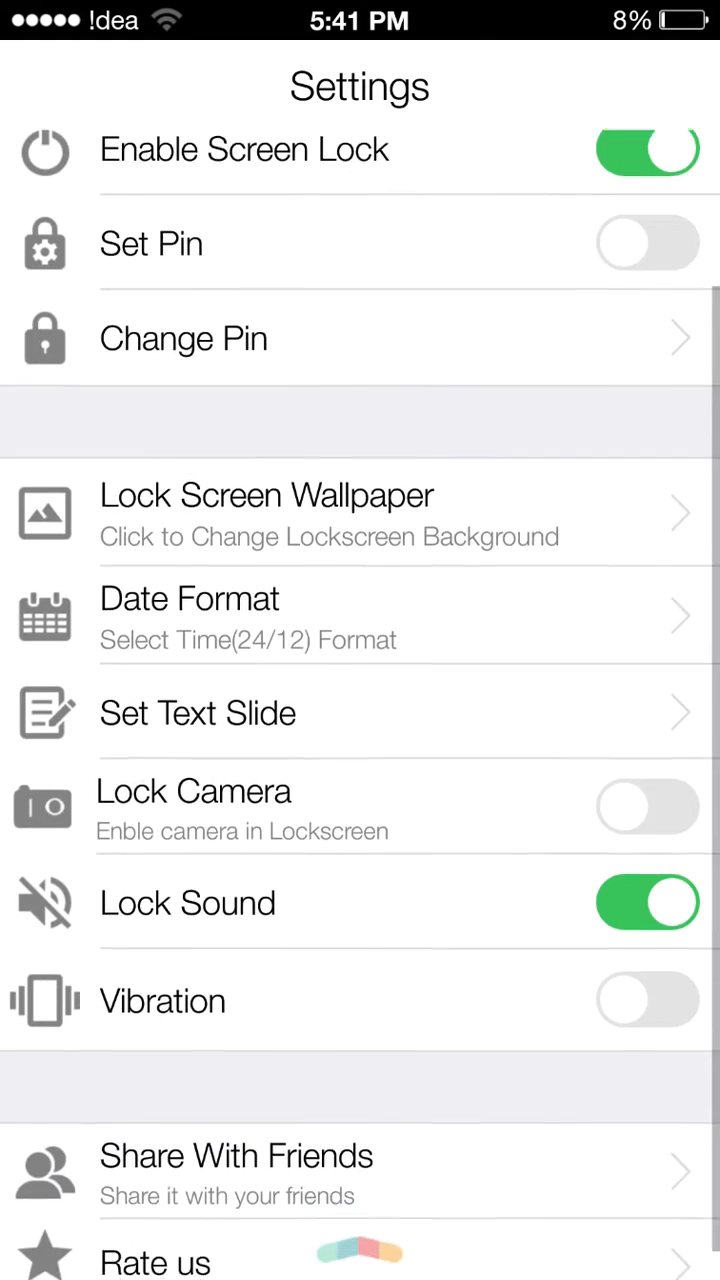
pyautogui.click(198, 712)
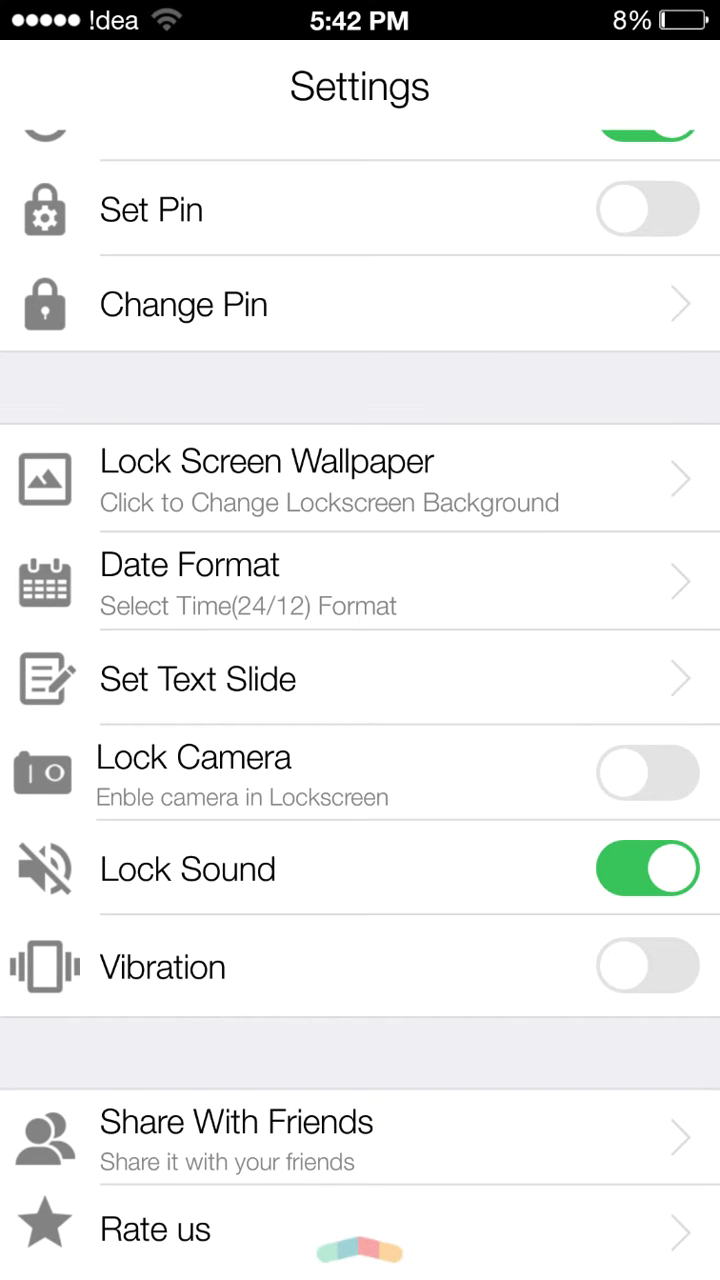
pyautogui.scroll(-3)
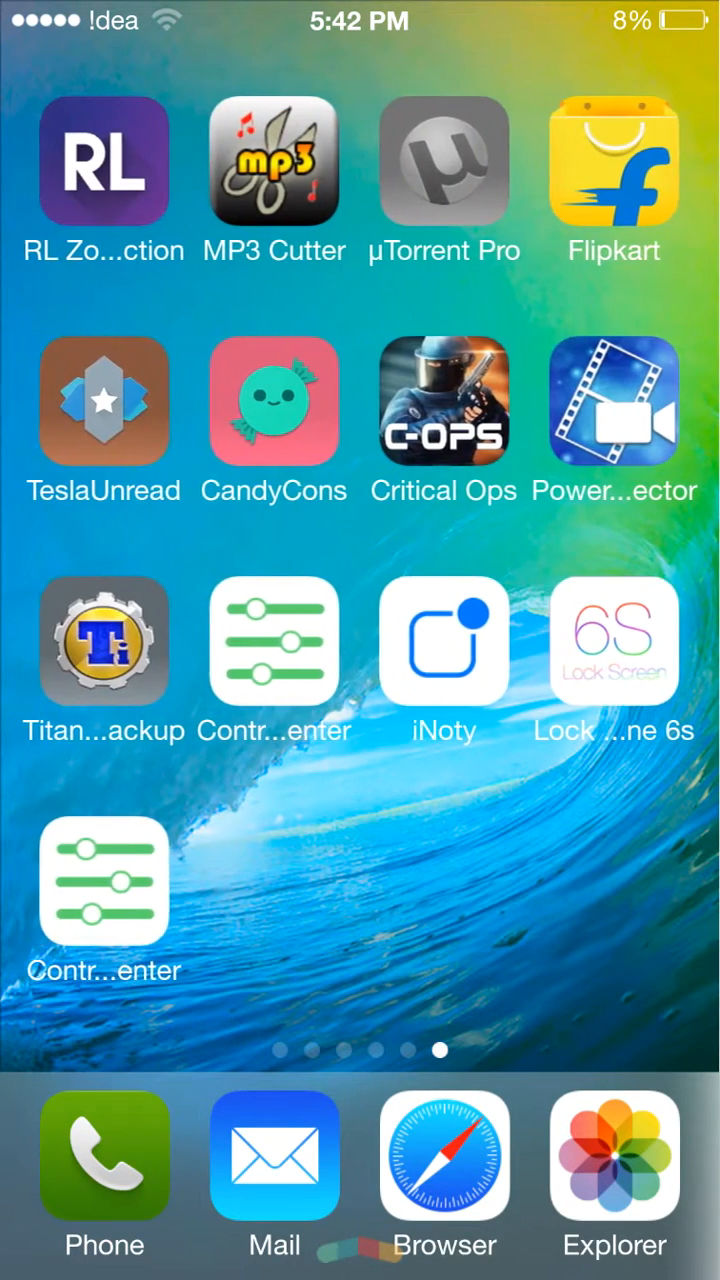
# Step: Launch μTorrent Pro showing no torrents, then exit it from the overflow menu
pyautogui.click(444, 164)
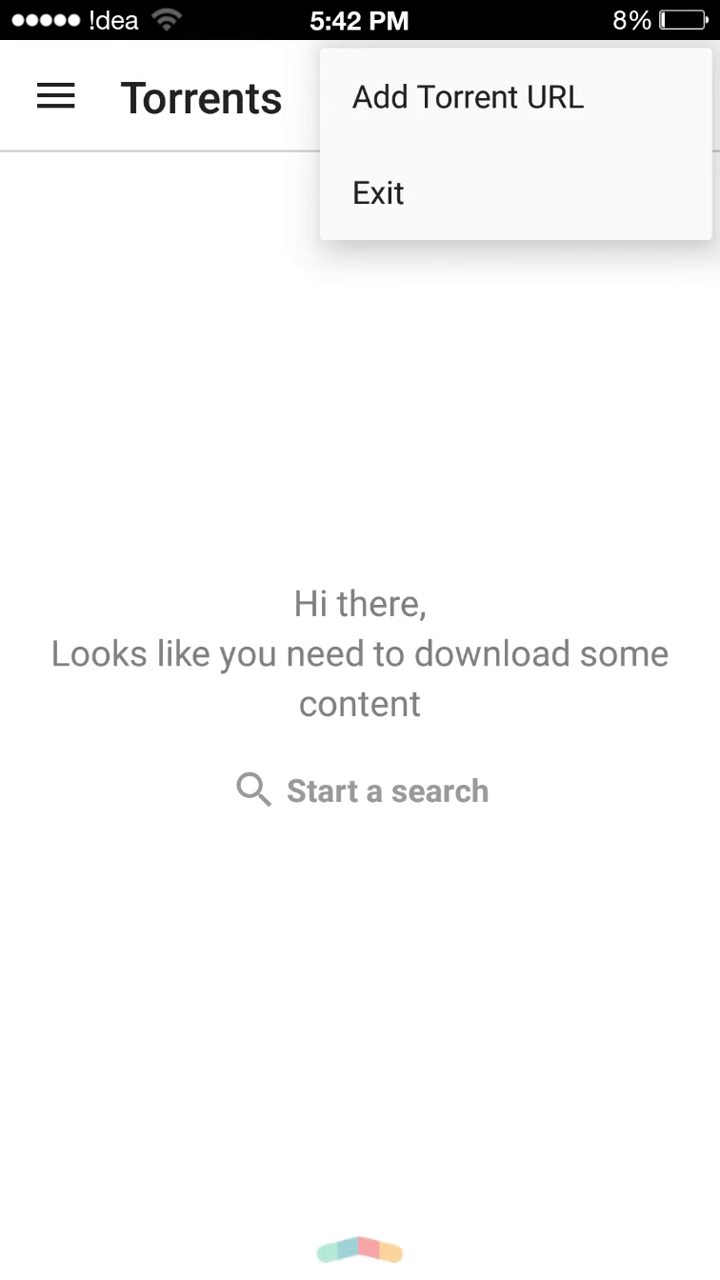
pyautogui.click(378, 192)
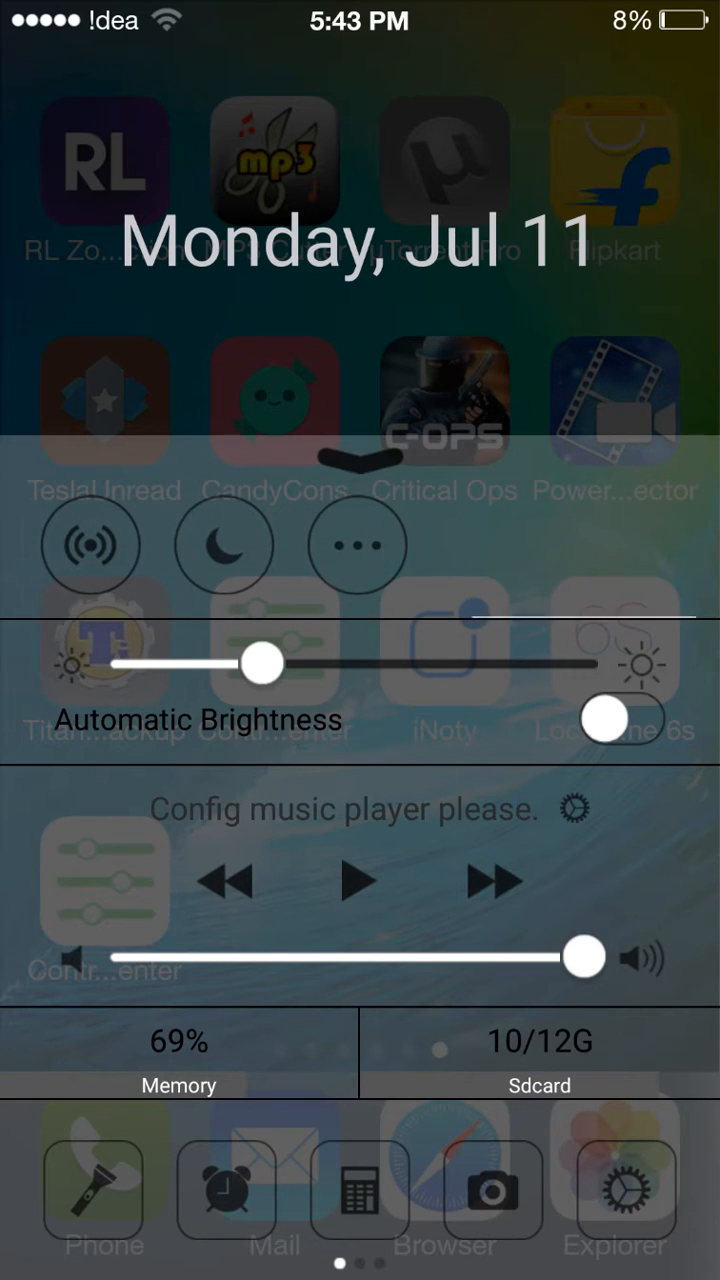
# Step: Raise brightness slightly in the Control Center panel, then dismiss the panel
pyautogui.moveTo(262, 664); pyautogui.dragTo(304, 664)
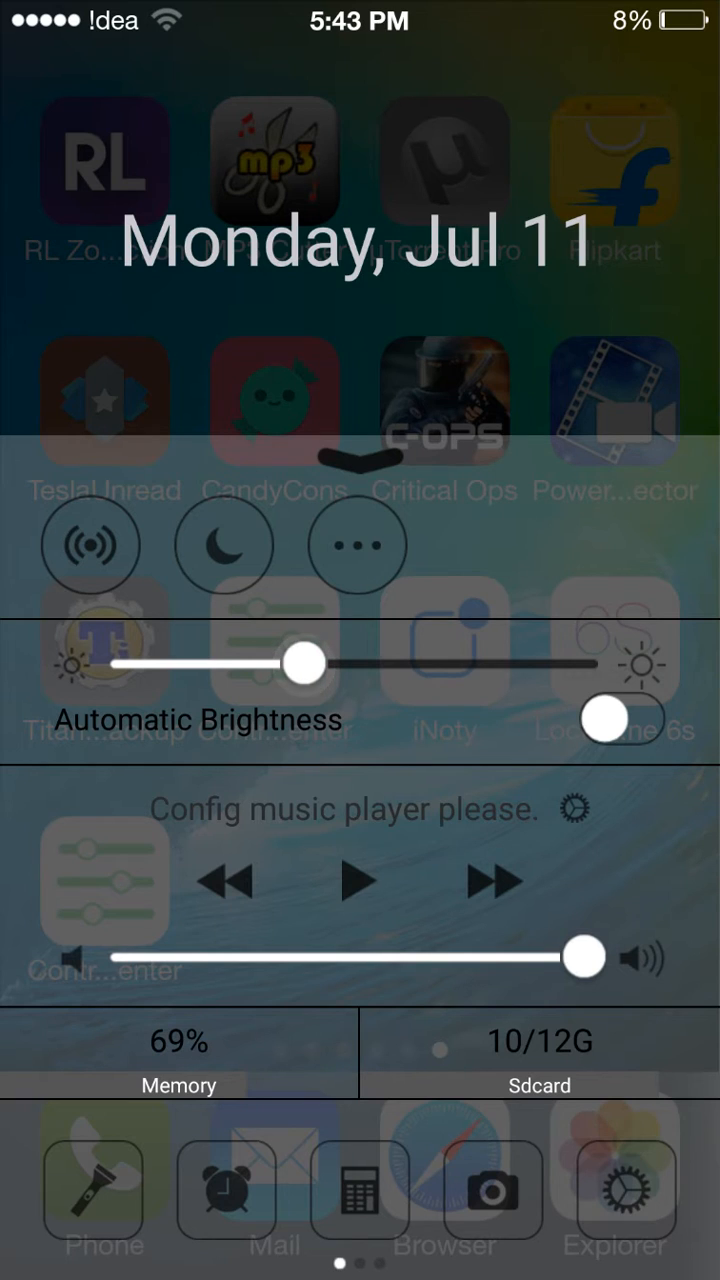
pyautogui.moveTo(304, 664); pyautogui.dragTo(336, 664)
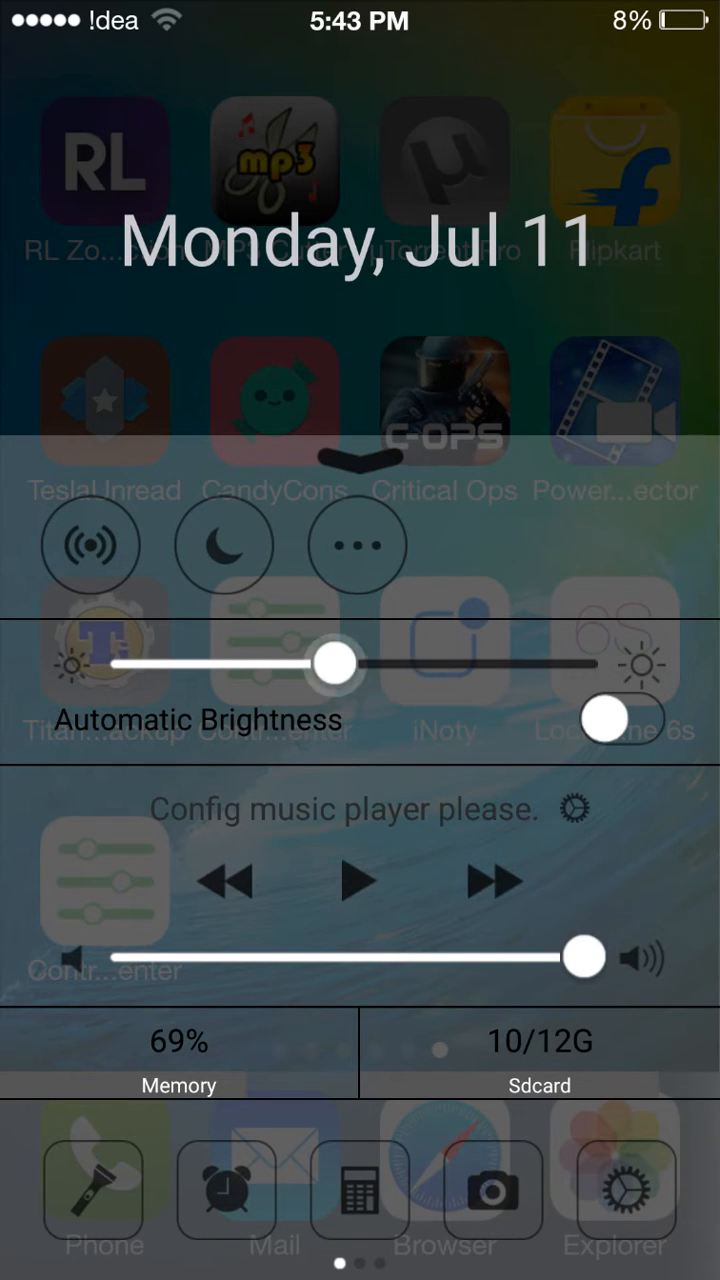
pyautogui.moveTo(336, 664); pyautogui.dragTo(296, 664)
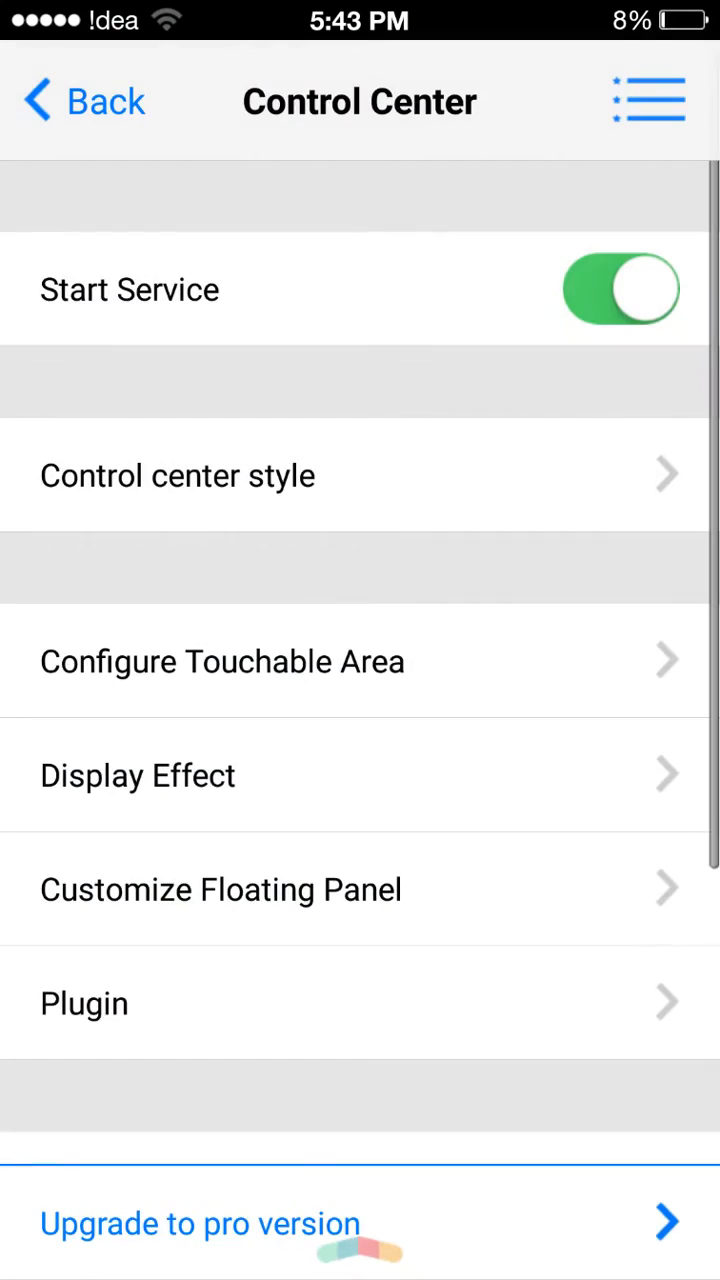
pyautogui.click(178, 476)
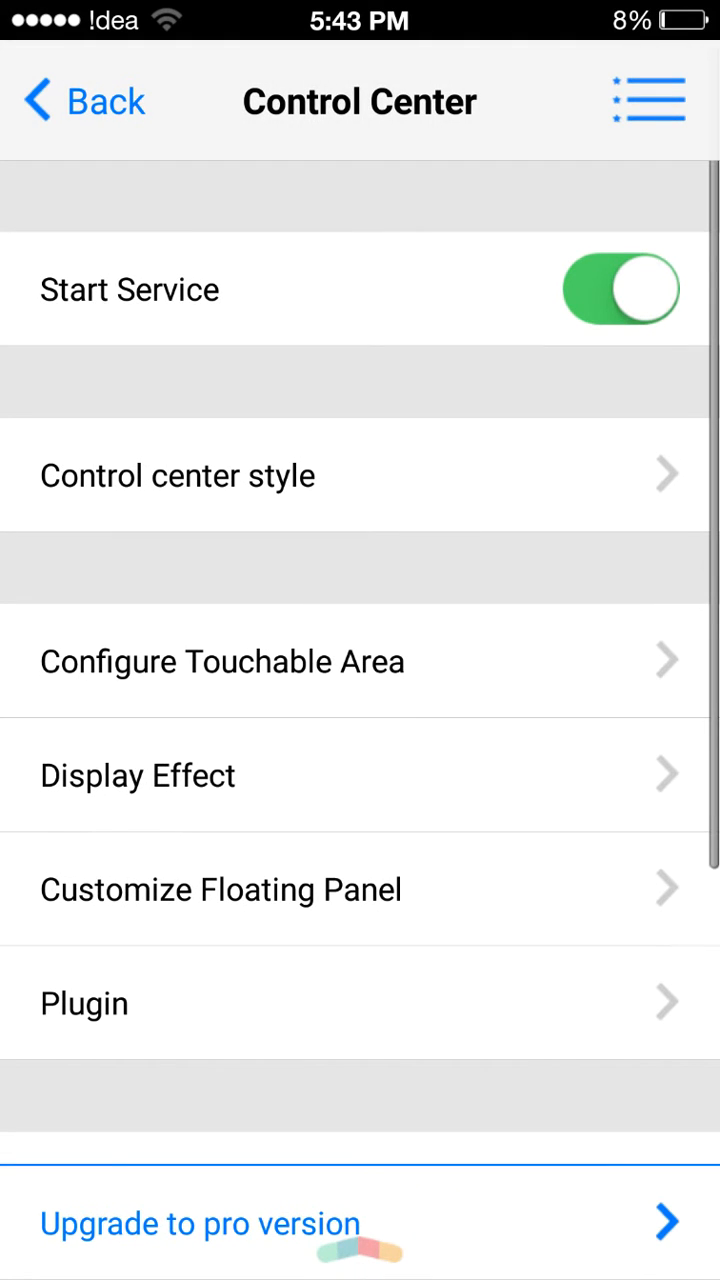
pyautogui.click(178, 476)
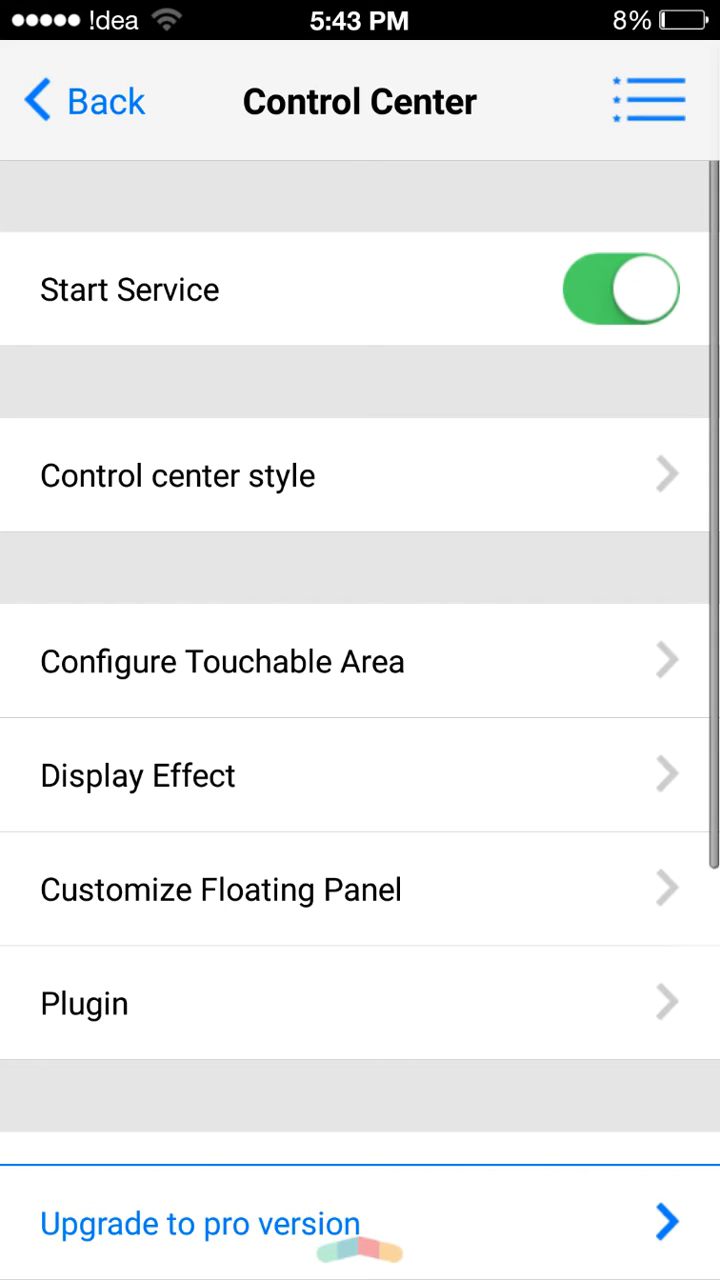
pyautogui.click(224, 660)
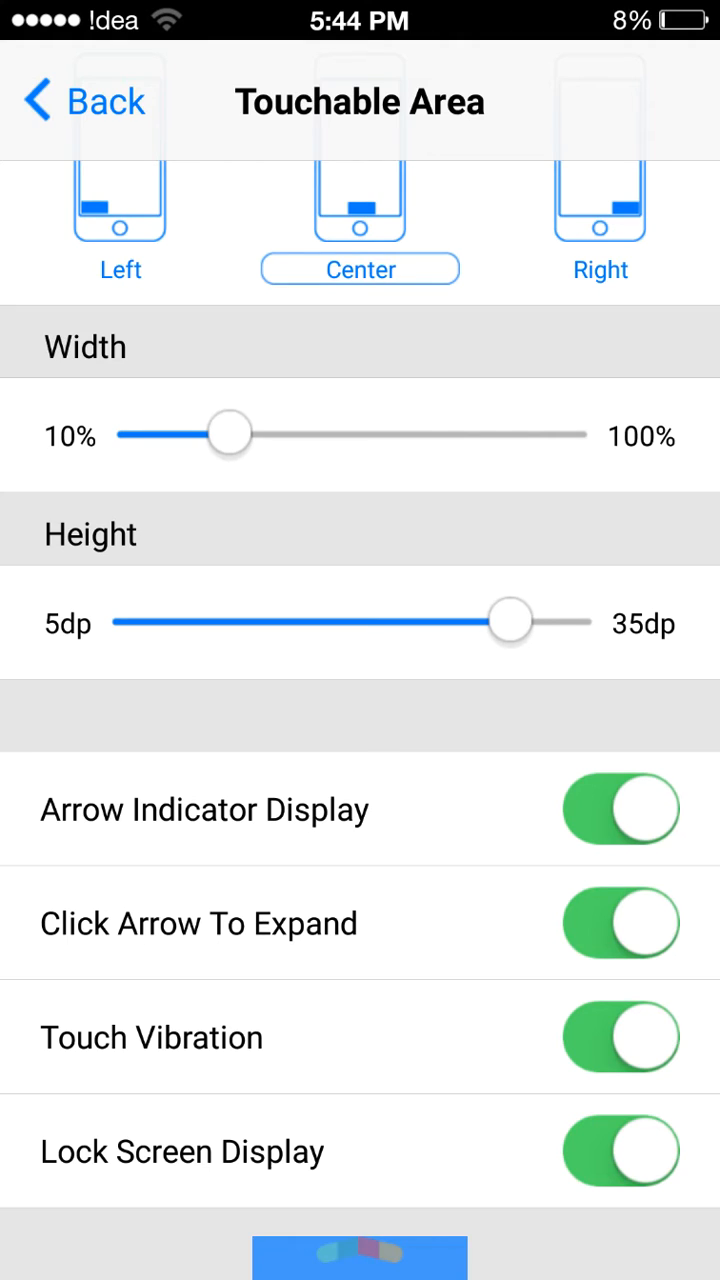
pyautogui.scroll(-3)
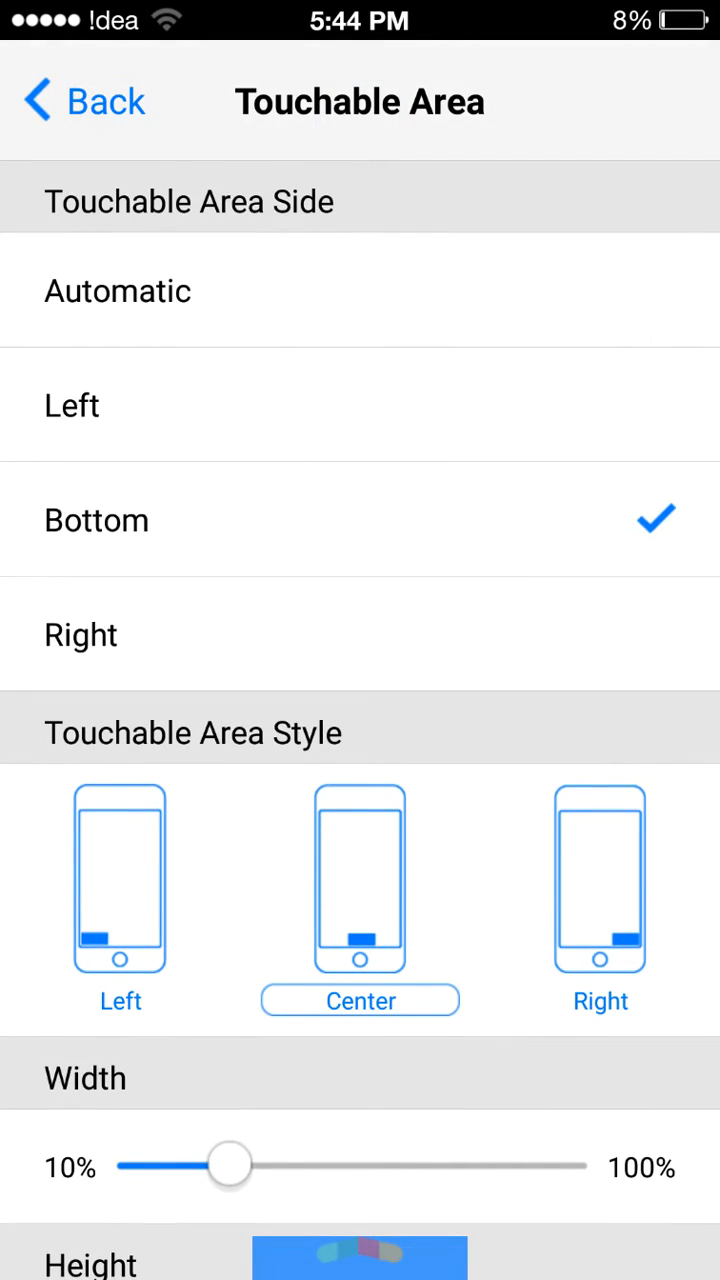
pyautogui.click(84, 100)
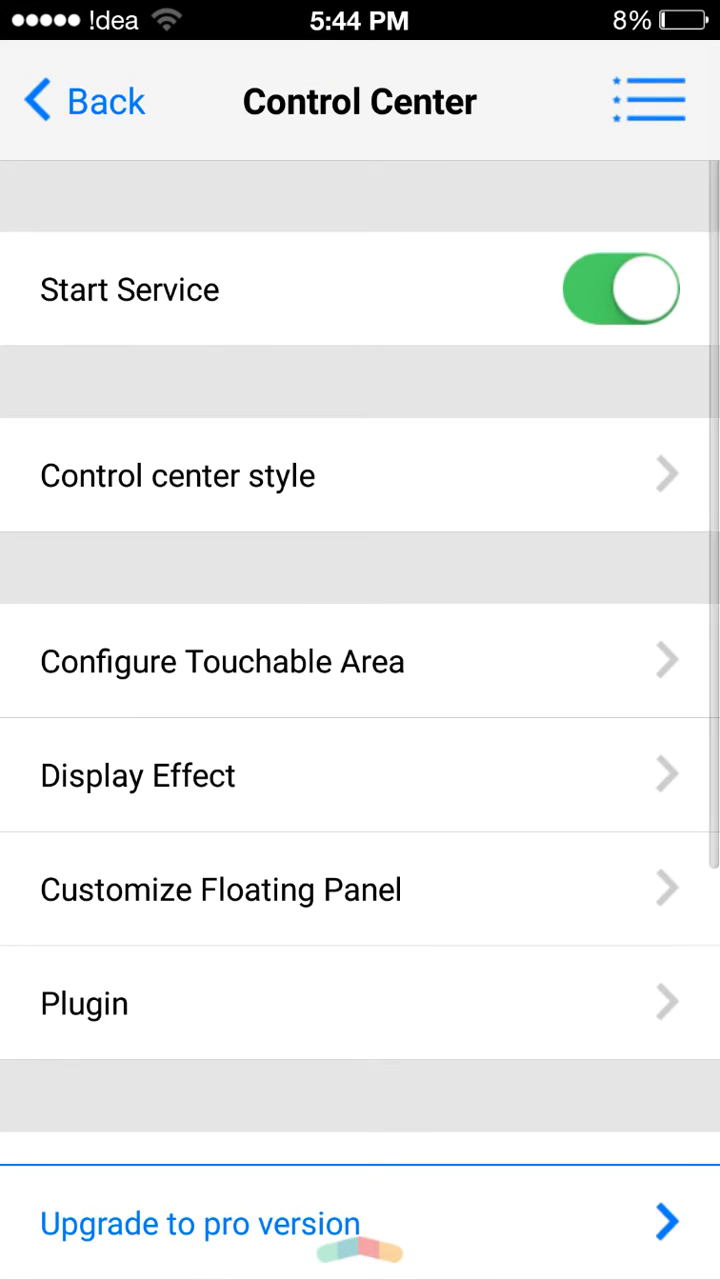
# Step: In Display Effect, set panel background transparency below its 70% maximum
pyautogui.click(138, 776)
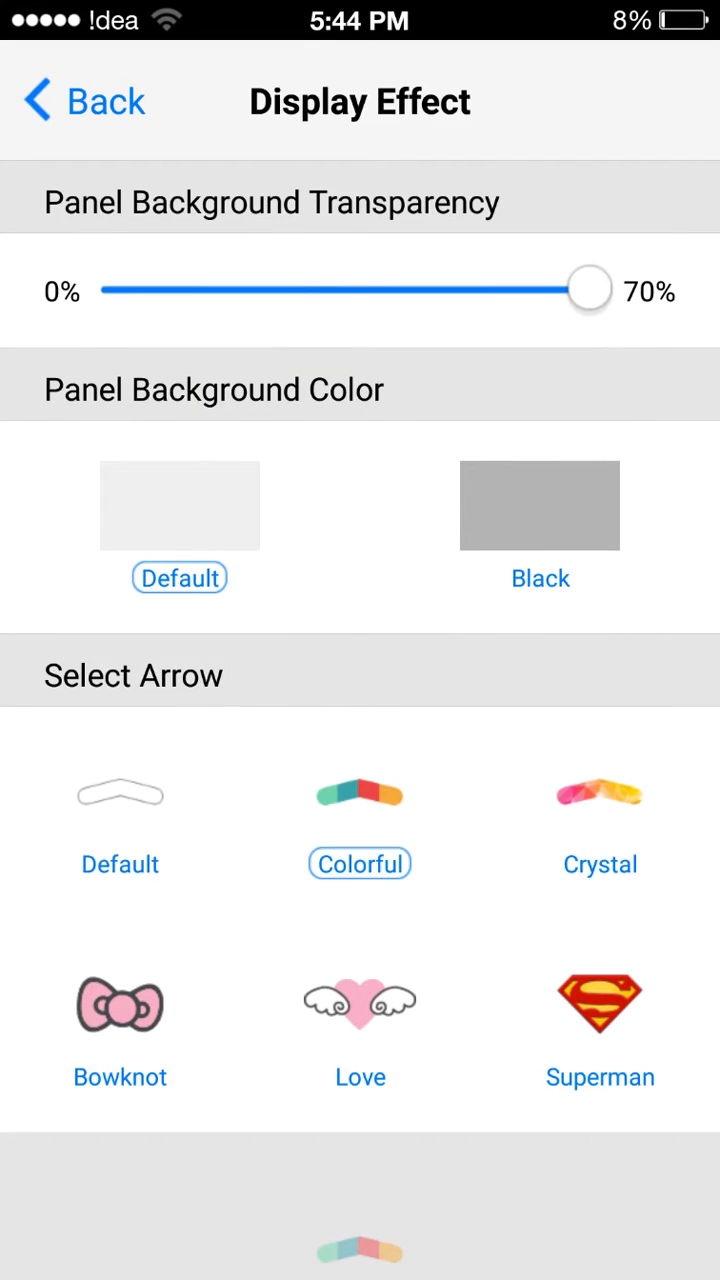
pyautogui.moveTo(590, 288); pyautogui.dragTo(356, 288)
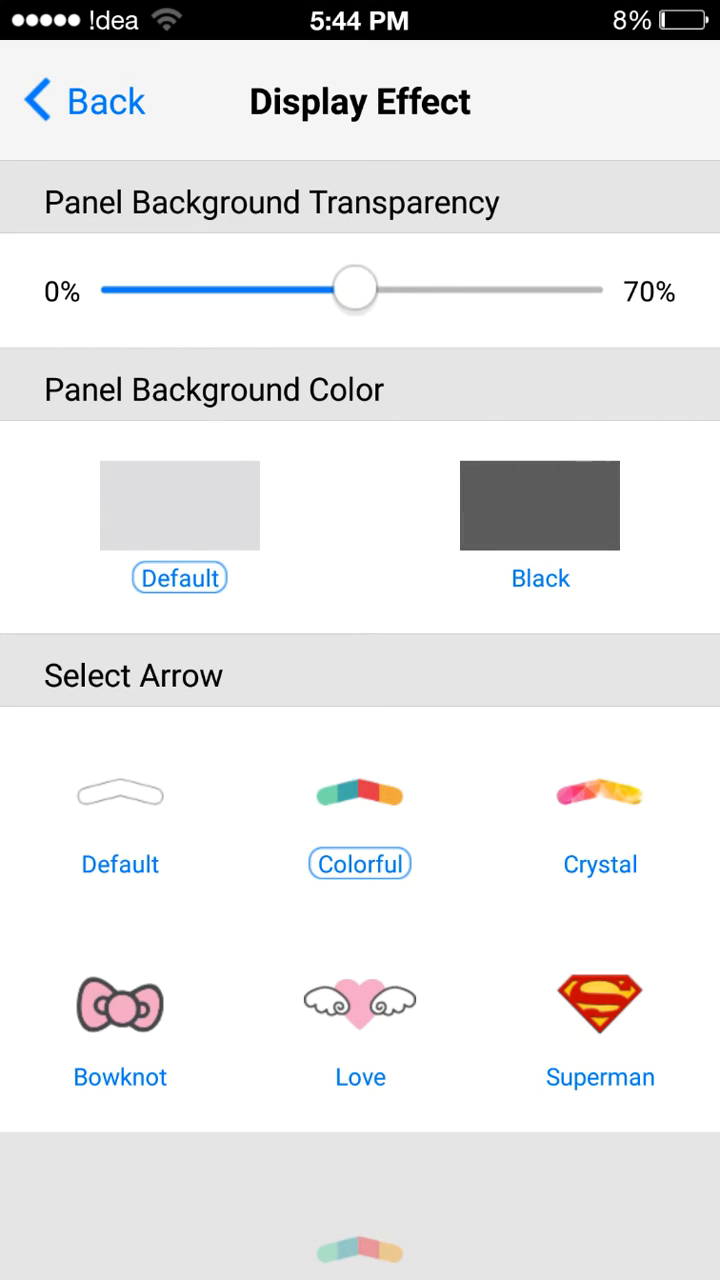
pyautogui.moveTo(356, 288); pyautogui.dragTo(304, 288)
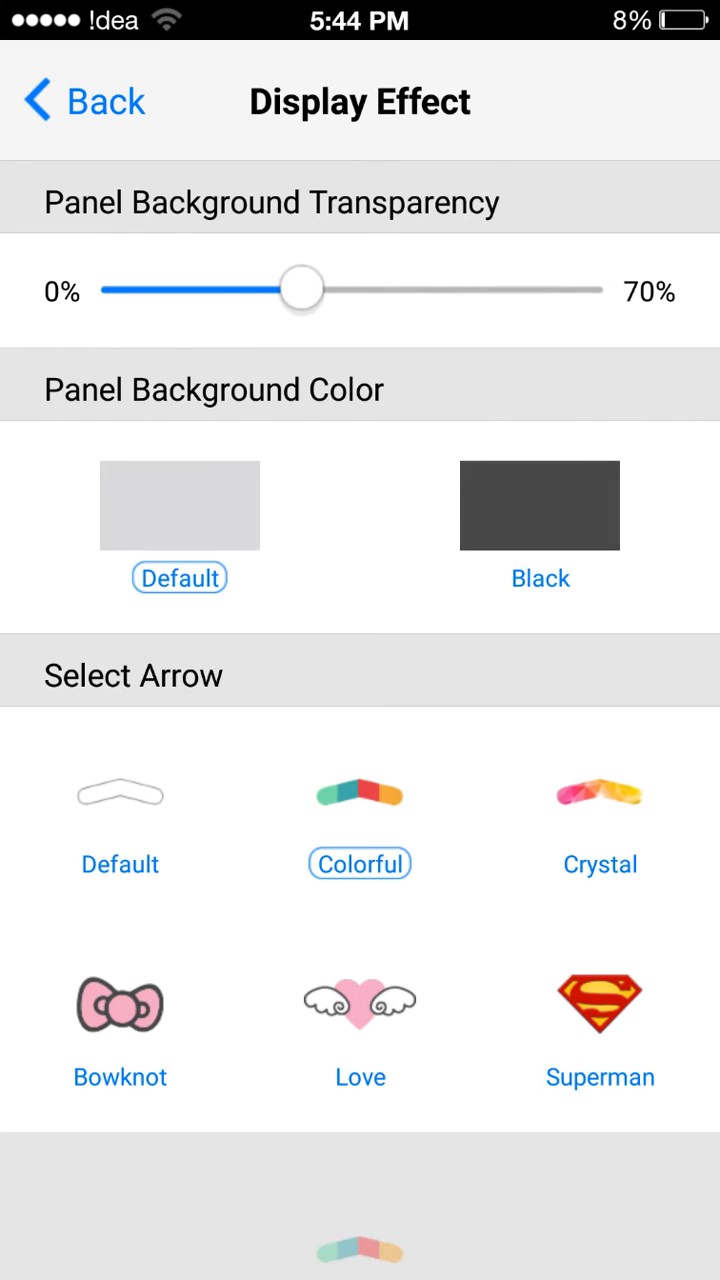
pyautogui.moveTo(304, 288); pyautogui.dragTo(332, 288)
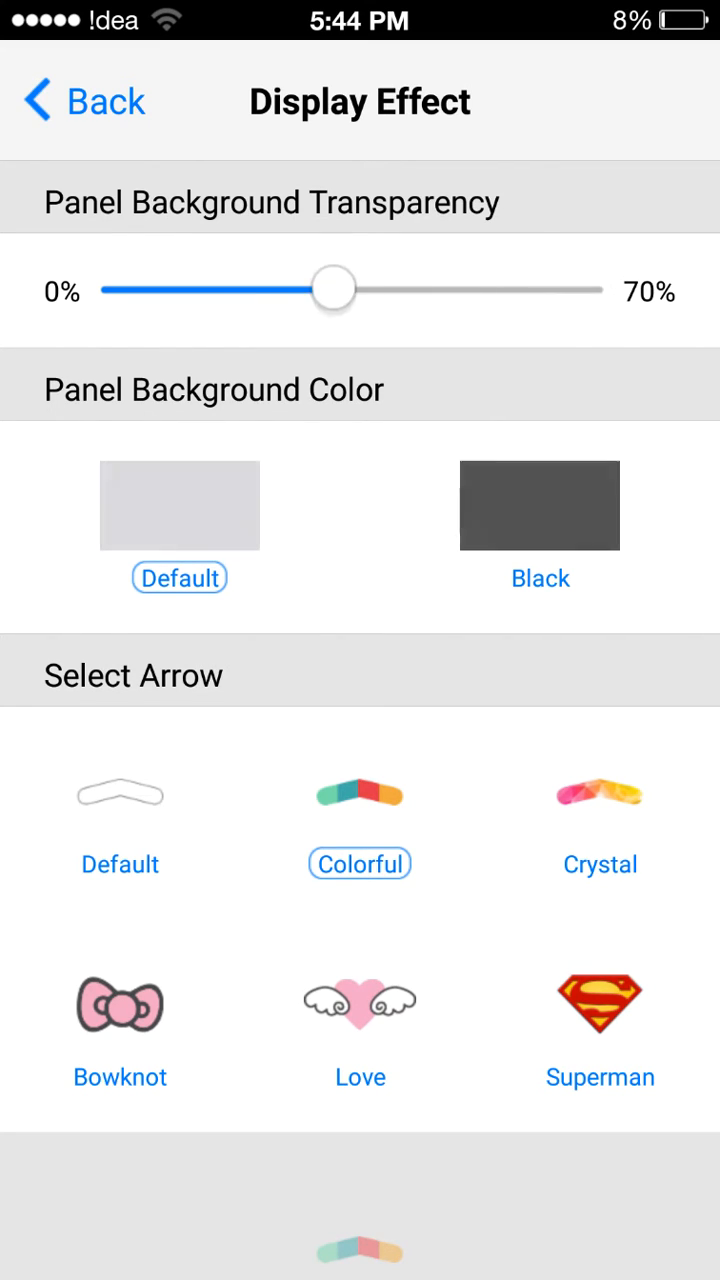
pyautogui.moveTo(332, 288); pyautogui.dragTo(452, 288)
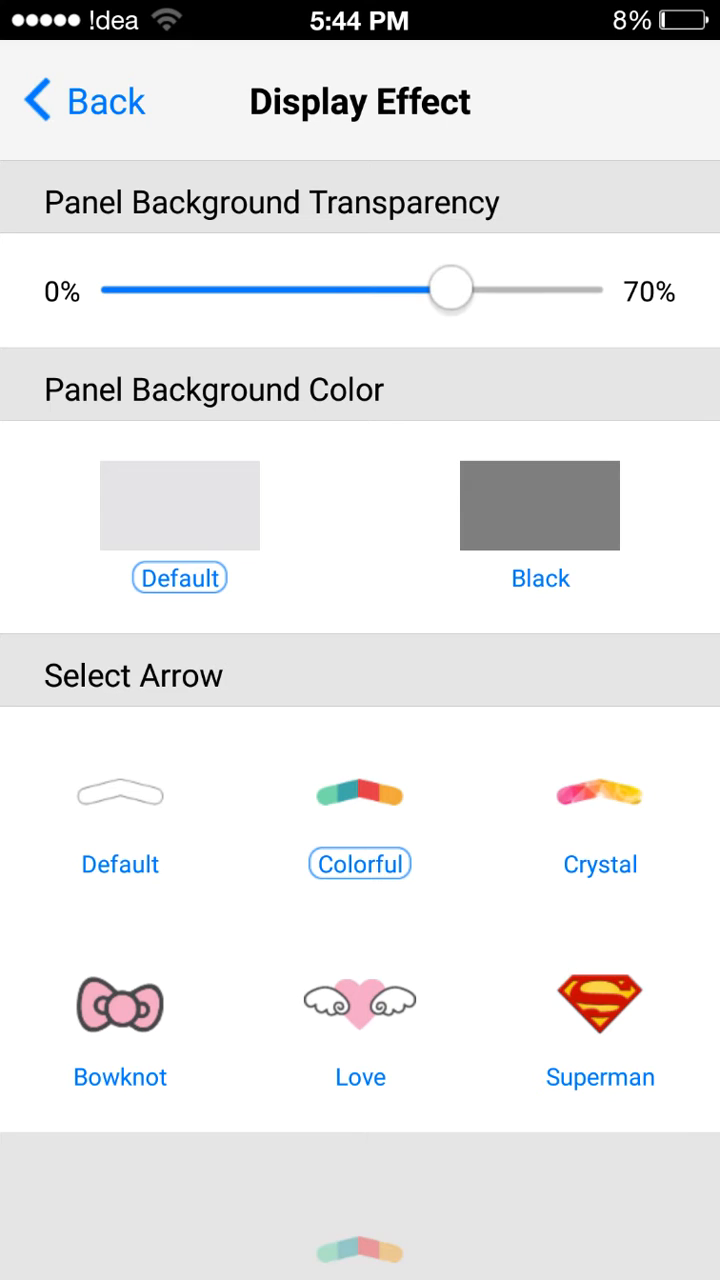
# Step: Try the Superman arrow style, switch back to Colorful, and return to main settings
pyautogui.click(600, 1004)
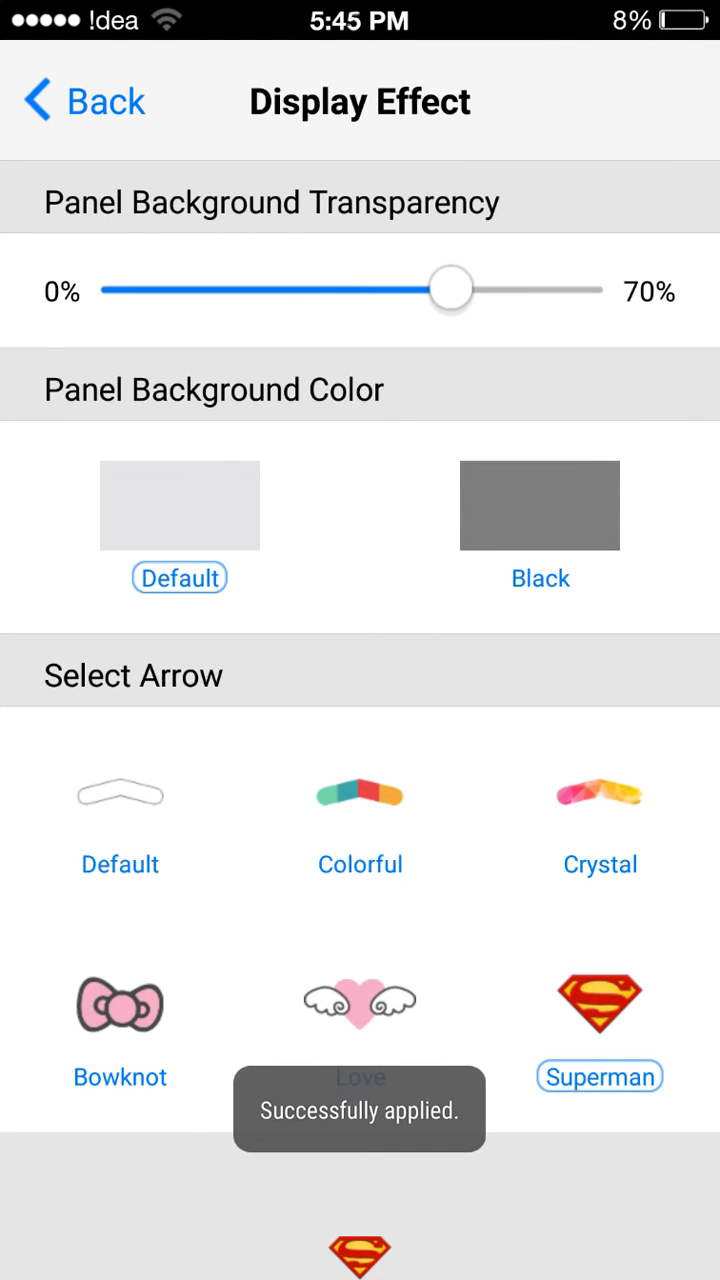
pyautogui.click(360, 820)
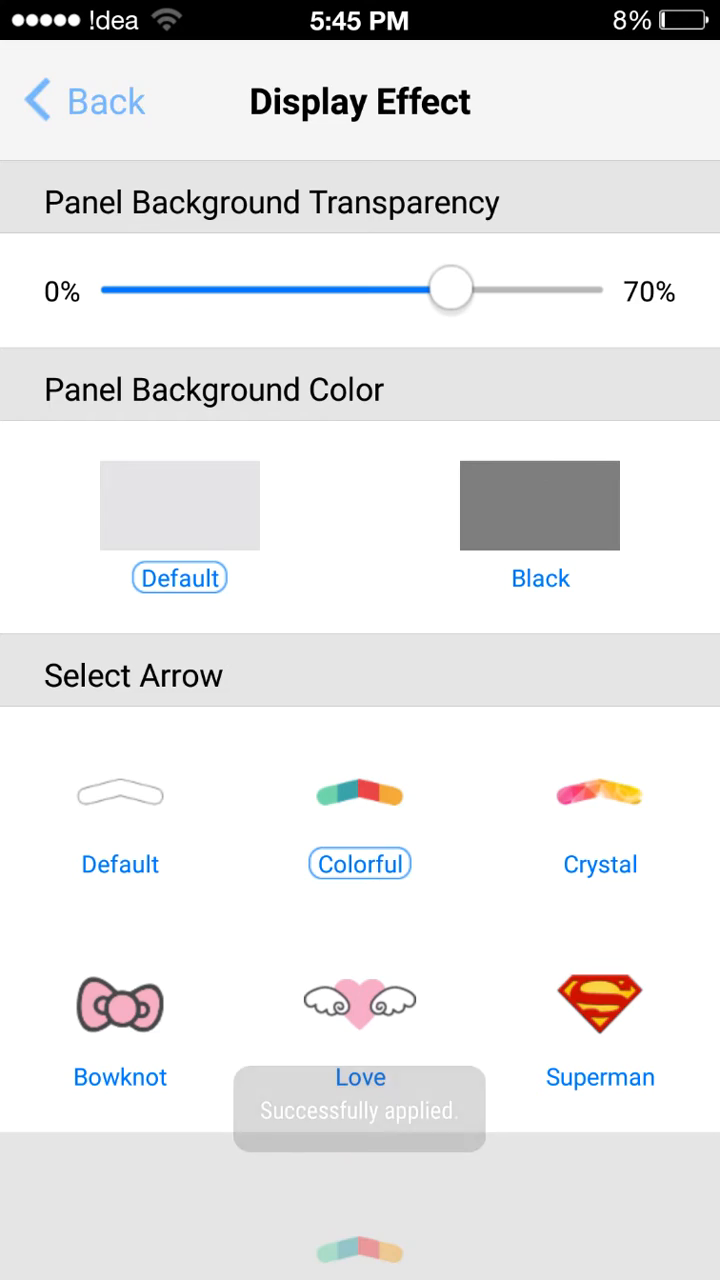
pyautogui.click(82, 100)
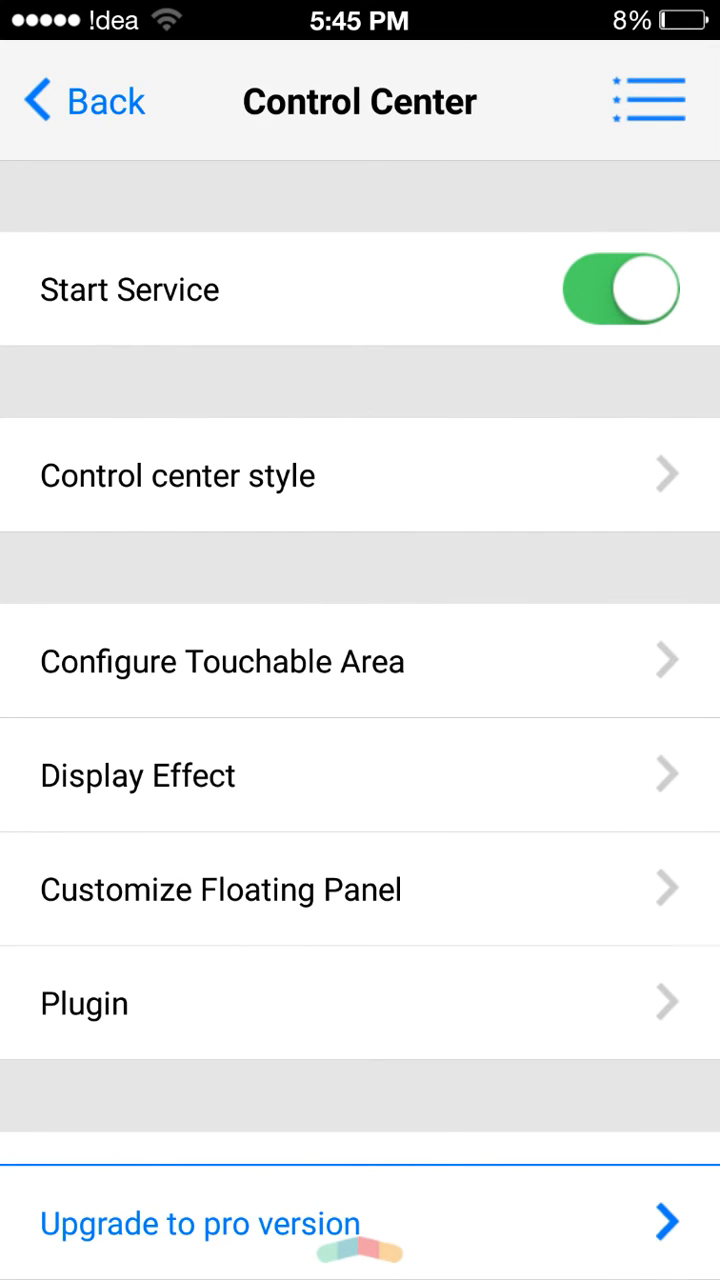
pyautogui.click(220, 888)
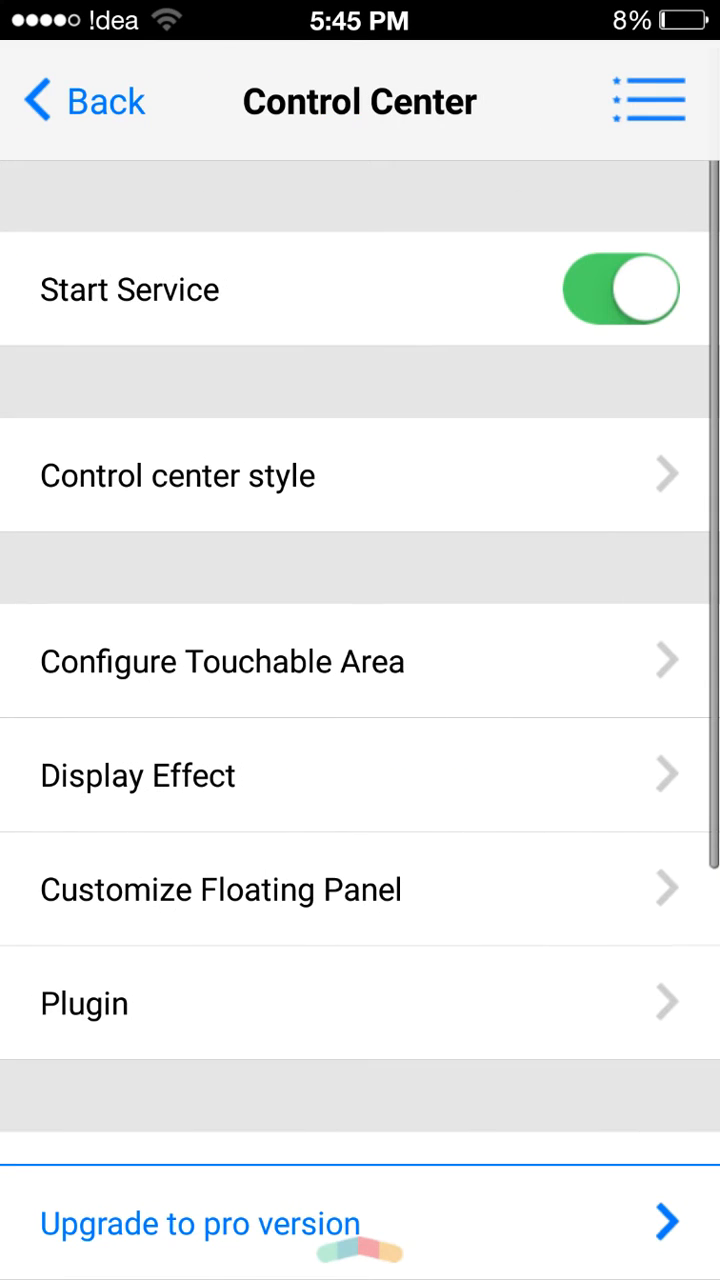
pyautogui.click(222, 888)
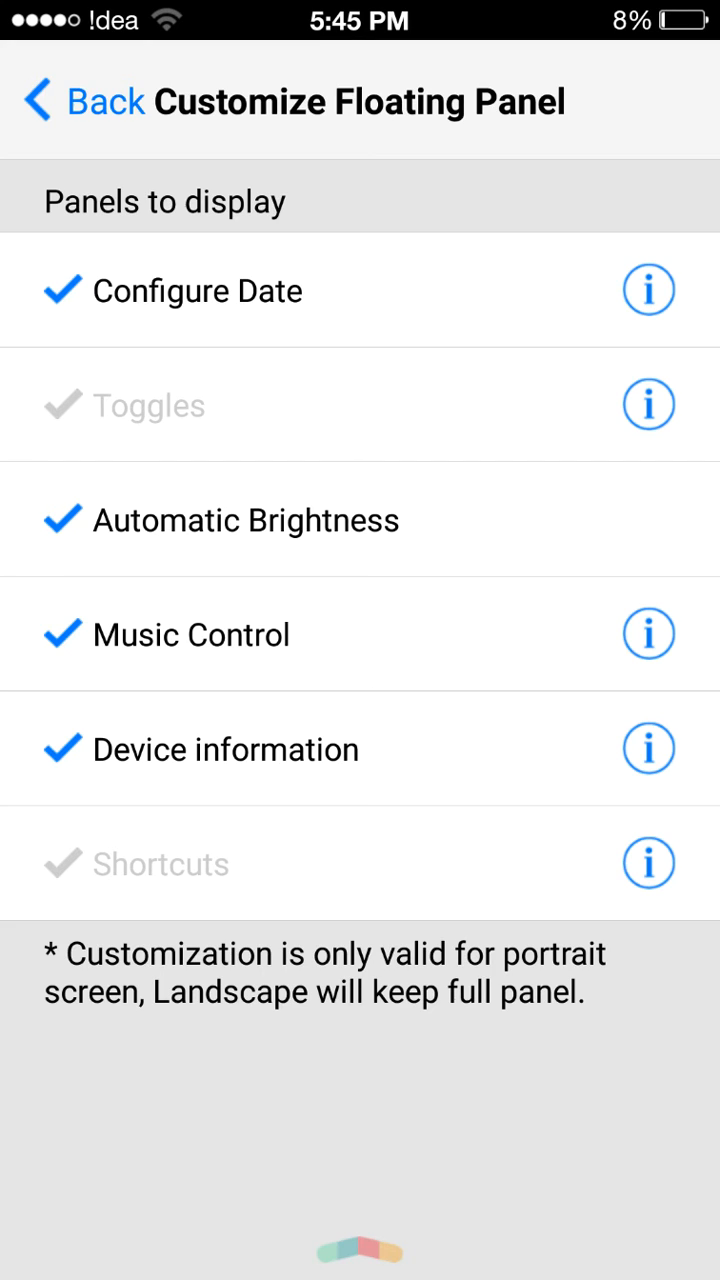
pyautogui.click(84, 100)
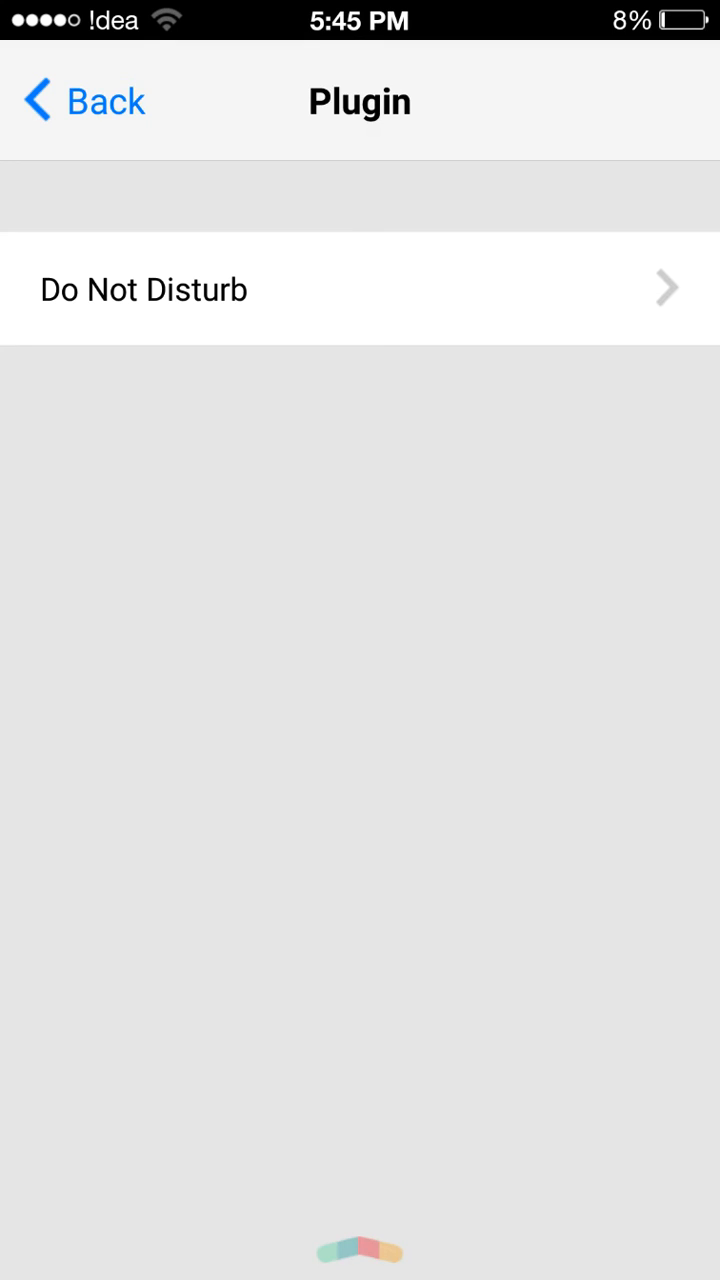
pyautogui.click(144, 288)
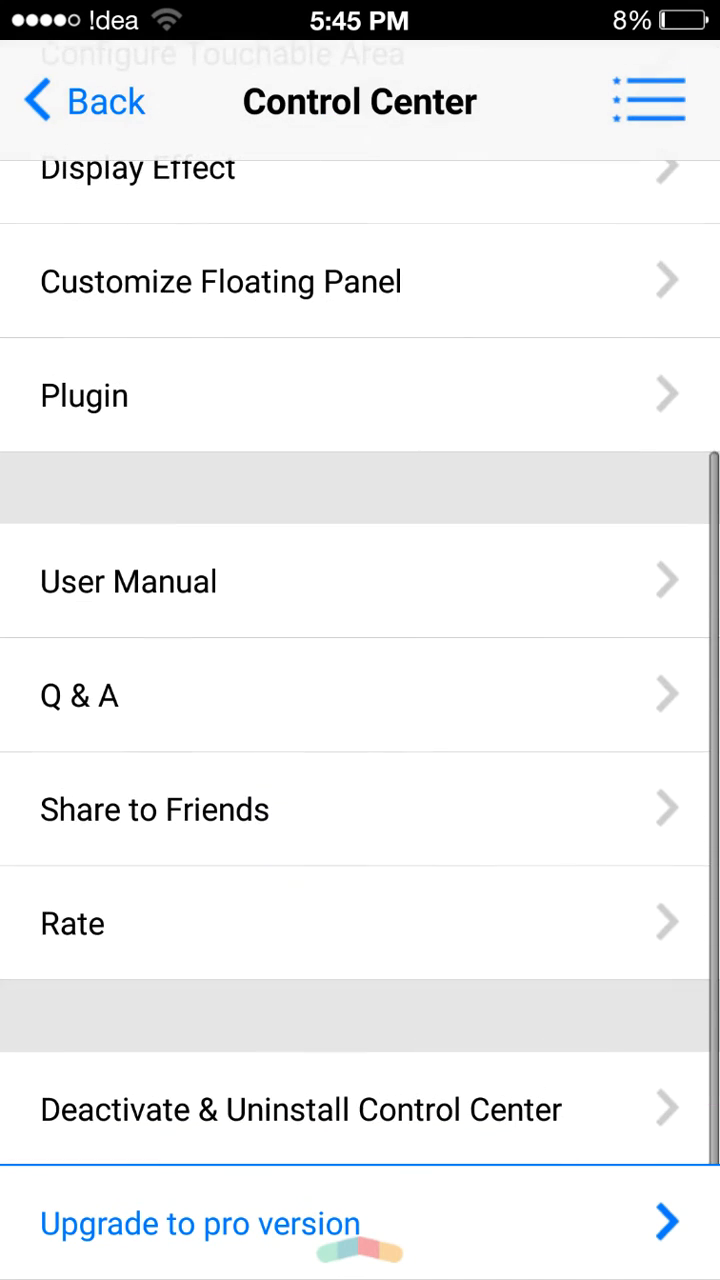
# Step: Leave the Control Center settings for the launcher home screen on a middle page
pyautogui.scroll(-3)
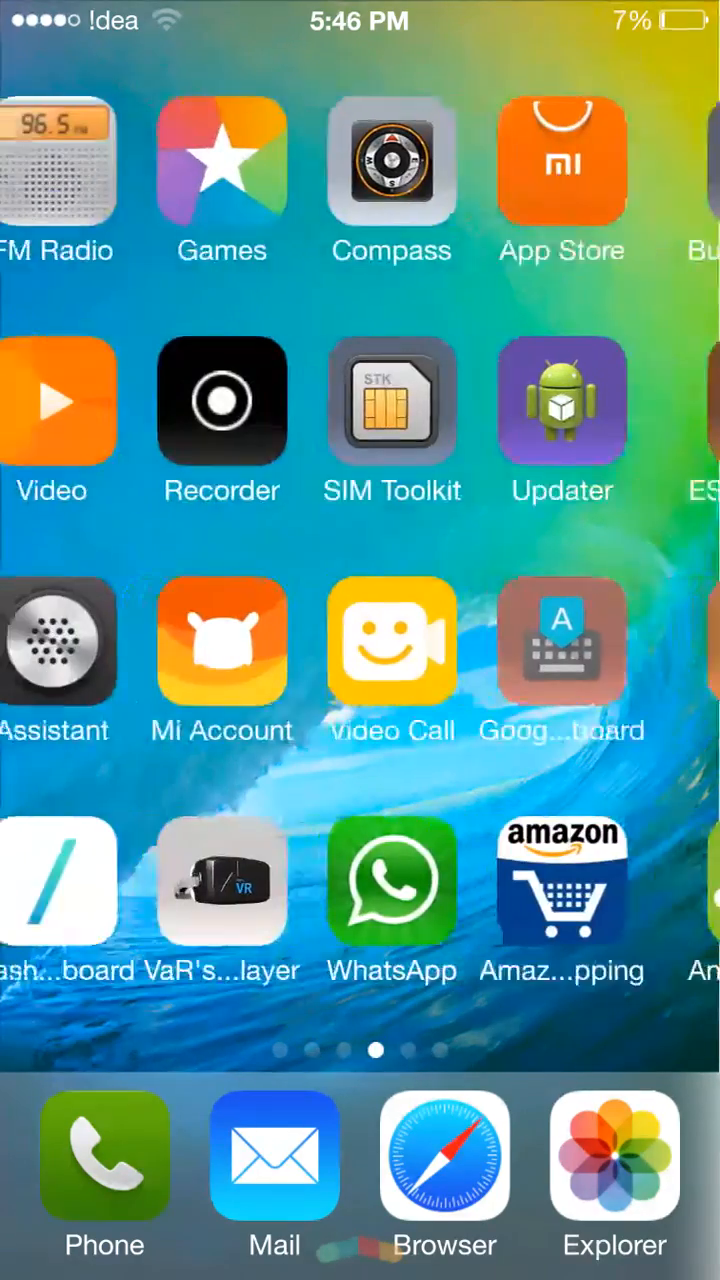
# Step: Flip through the launcher home pages, ending on the first page with Calendar, Contacts and Maps
pyautogui.hscroll(3)
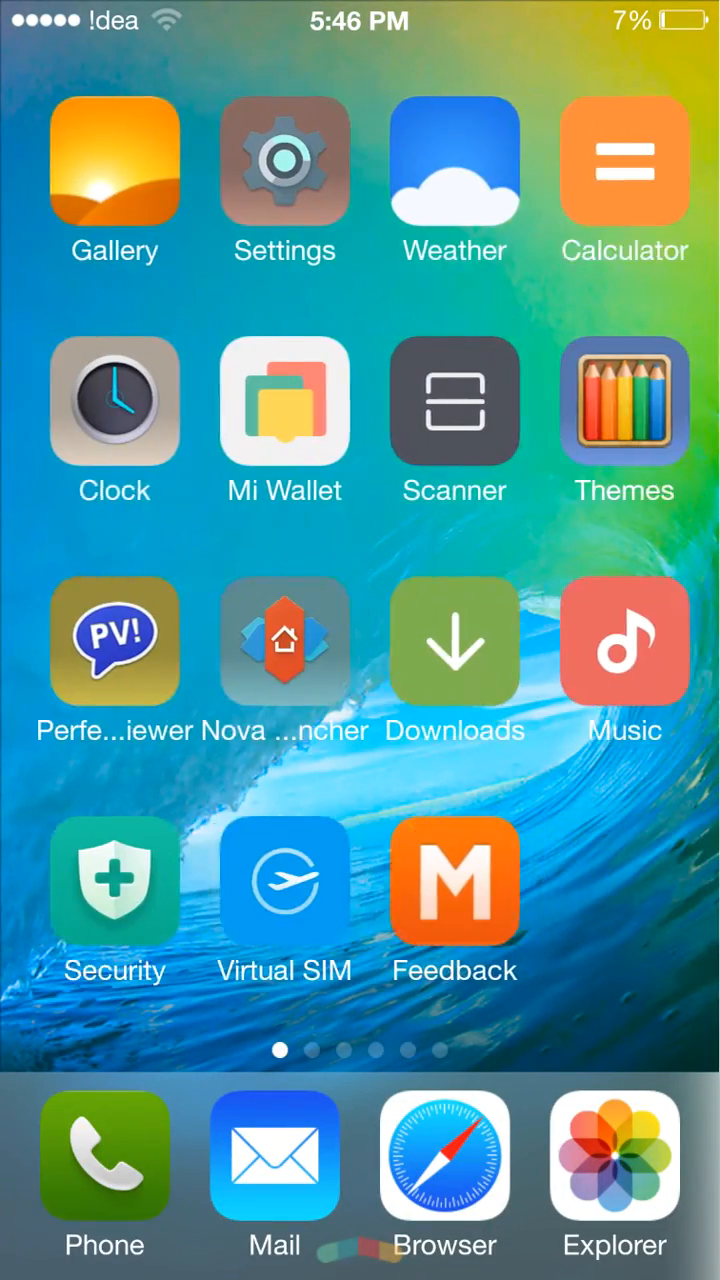
pyautogui.hscroll(-3)
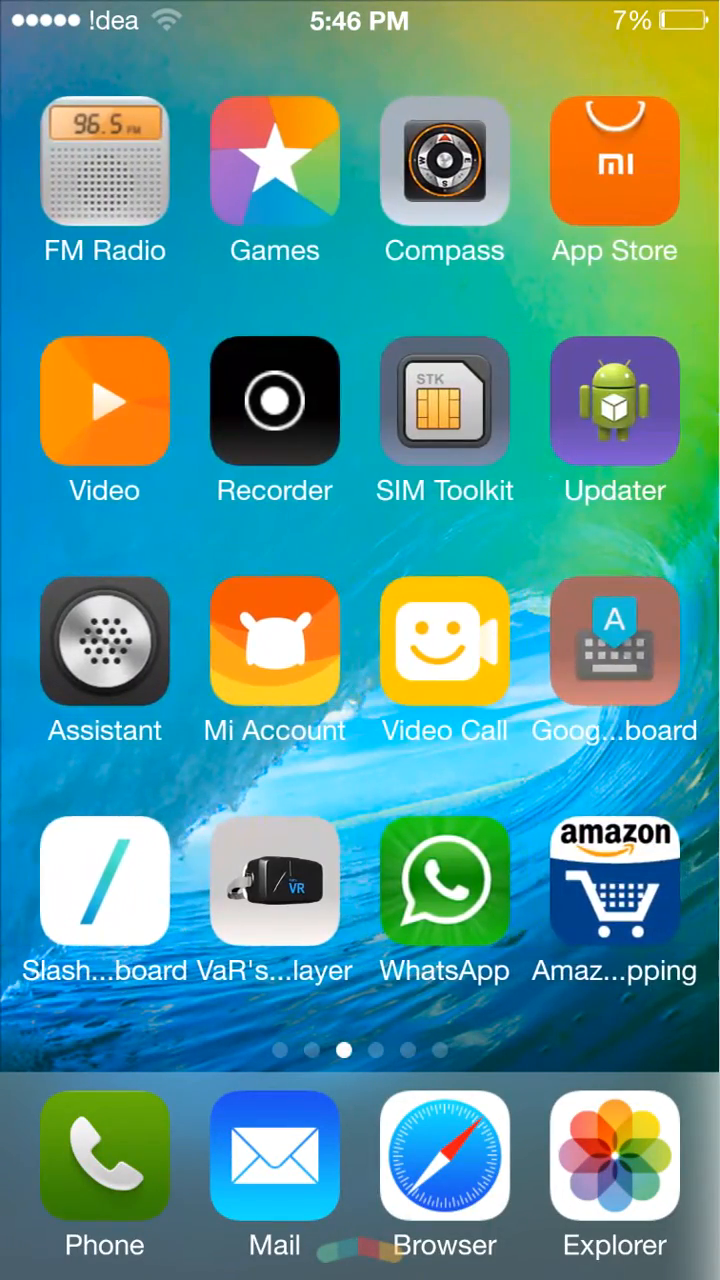
pyautogui.hscroll(-3)
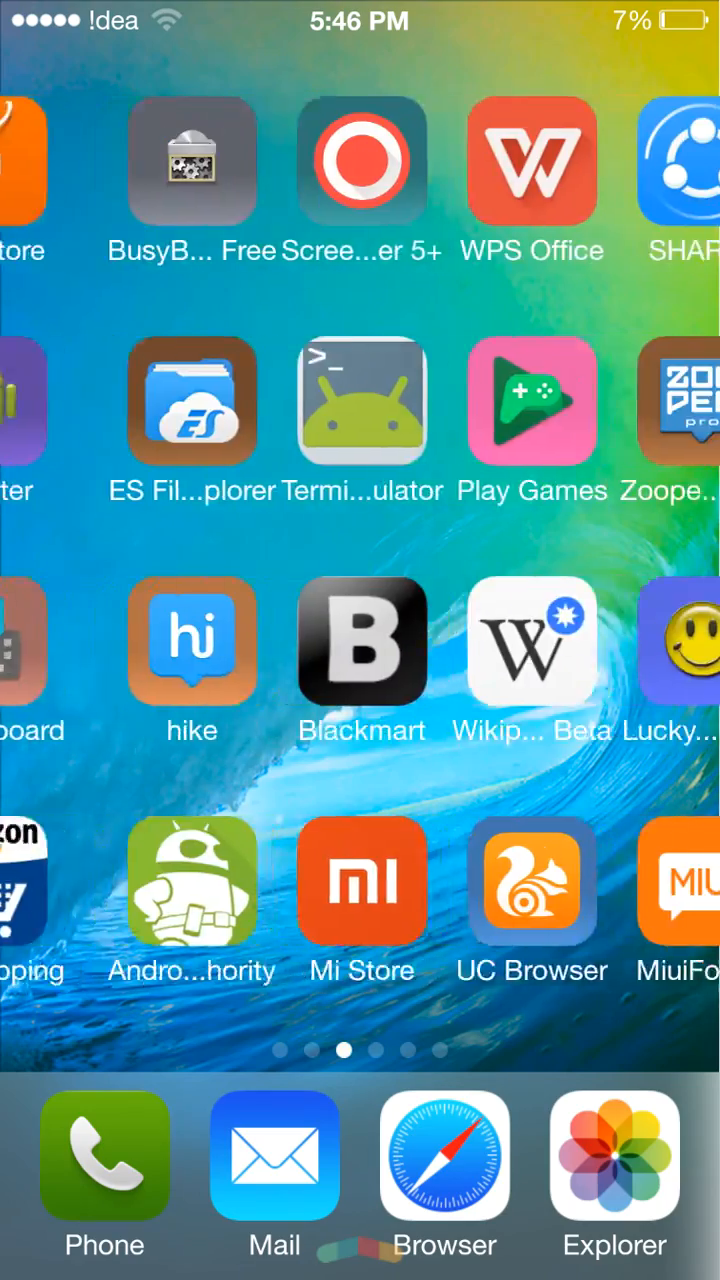
pyautogui.hscroll(-3)
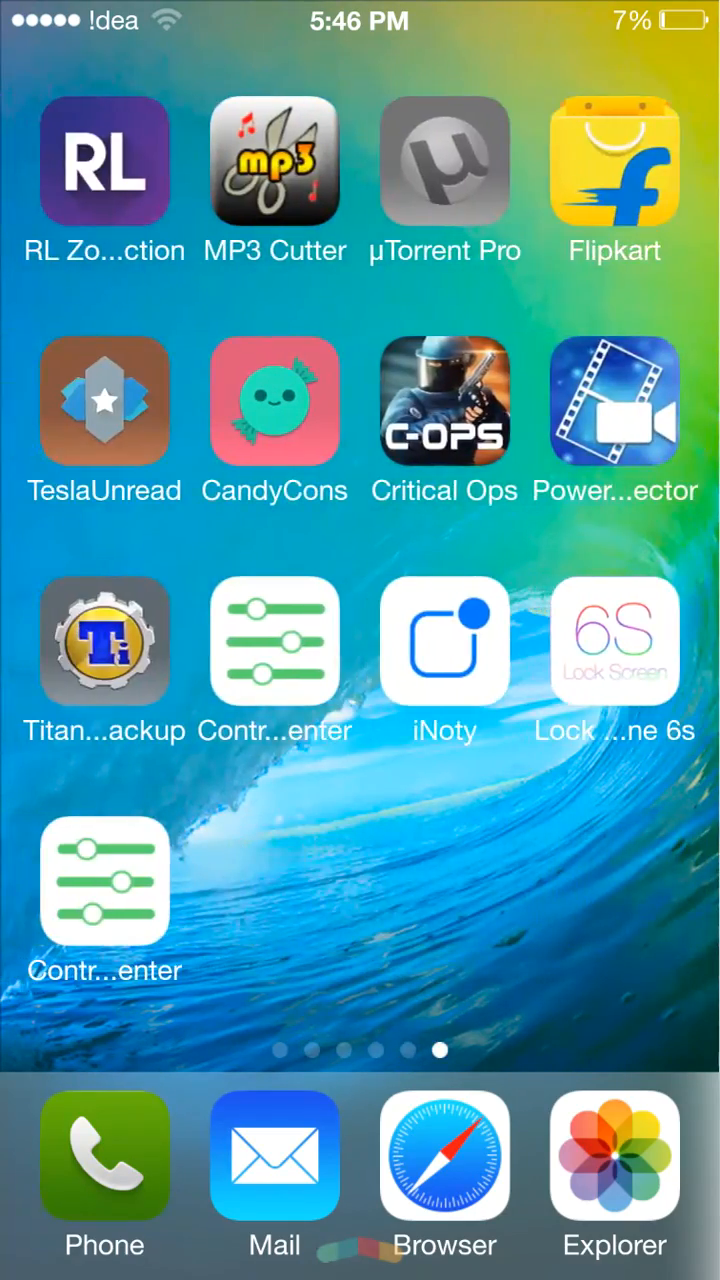
pyautogui.hscroll(-3)
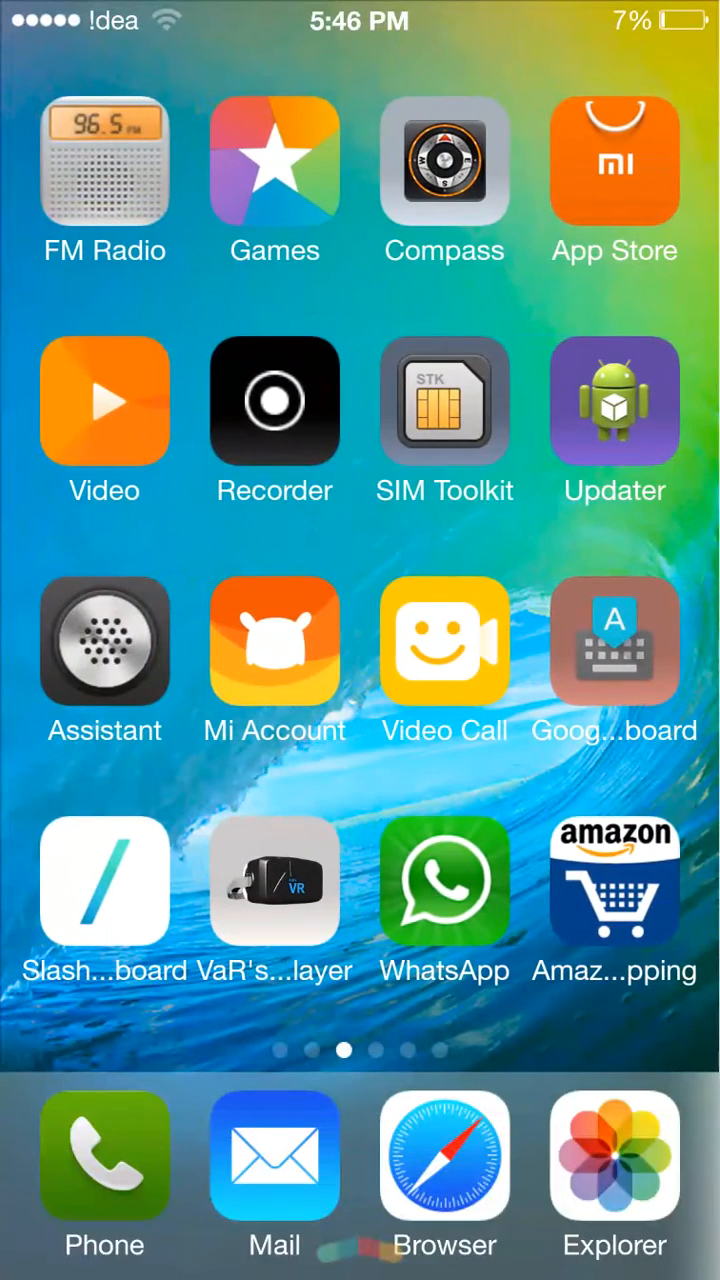
pyautogui.hscroll(3)
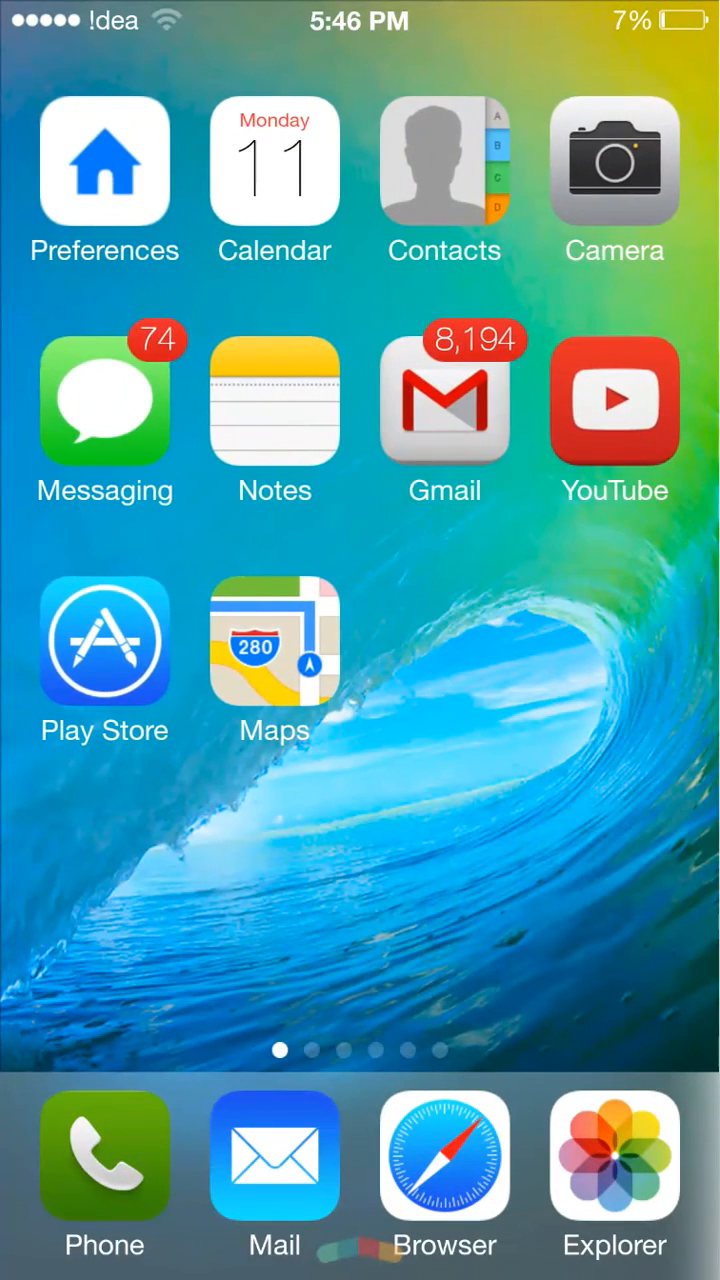